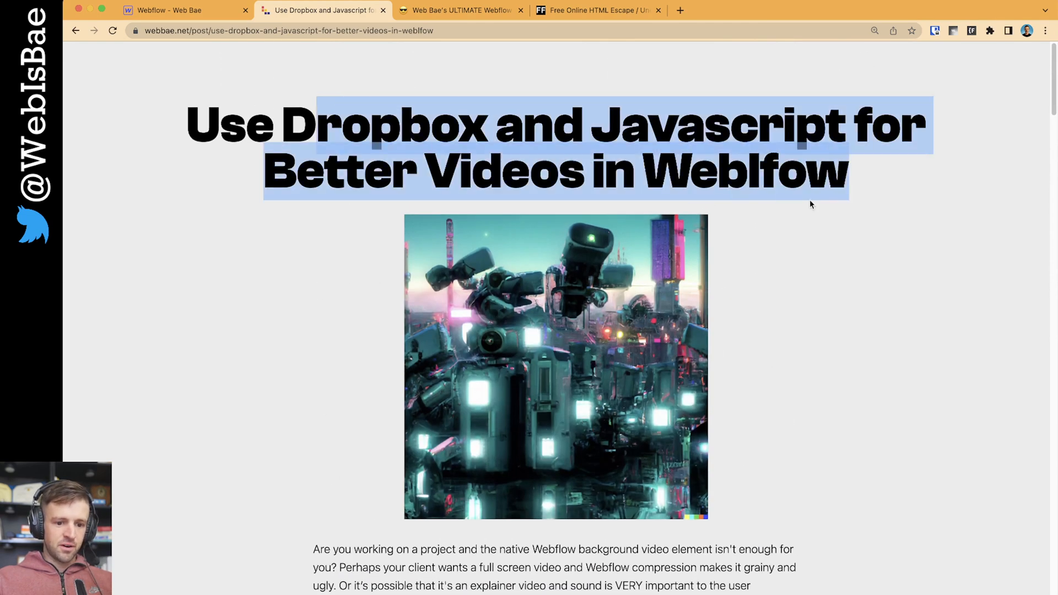
# - Review the current page, then switch to the Webflow Resources Library in Notion
pyautogui.scroll(-3)
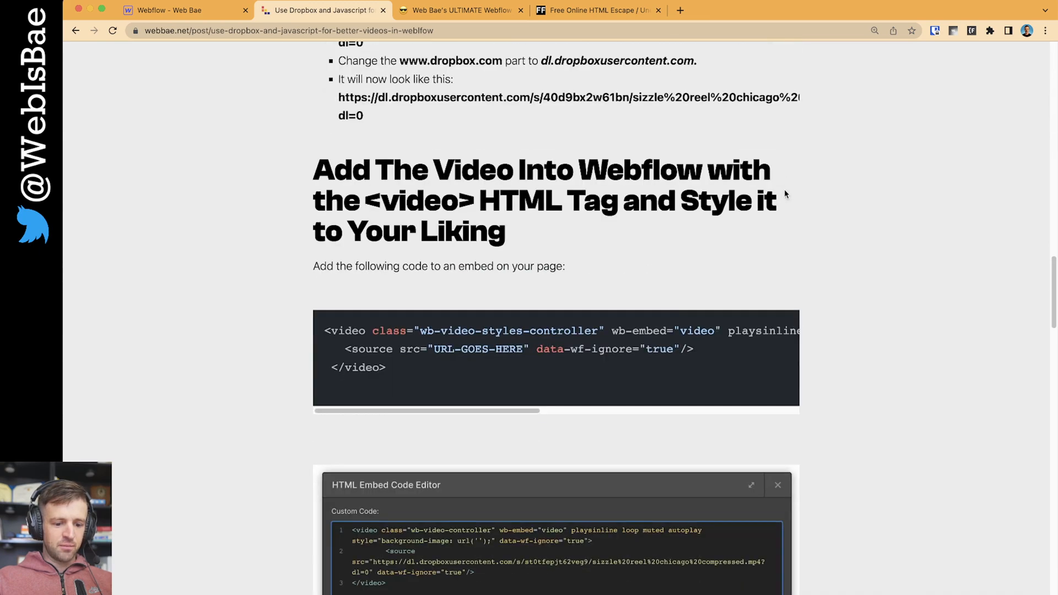
pyautogui.scroll(-3)
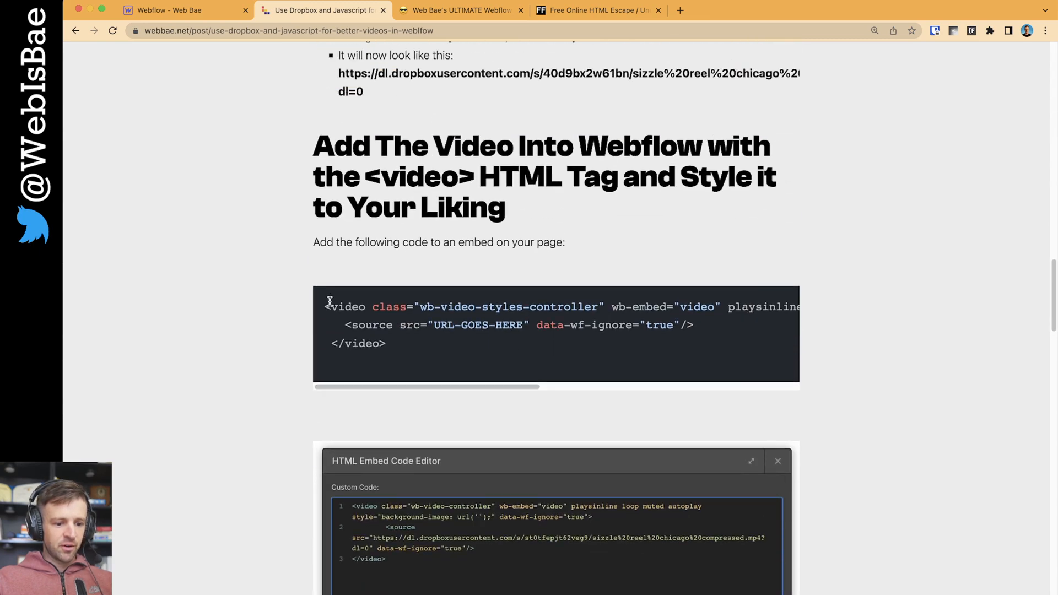
pyautogui.moveTo(861, 238)
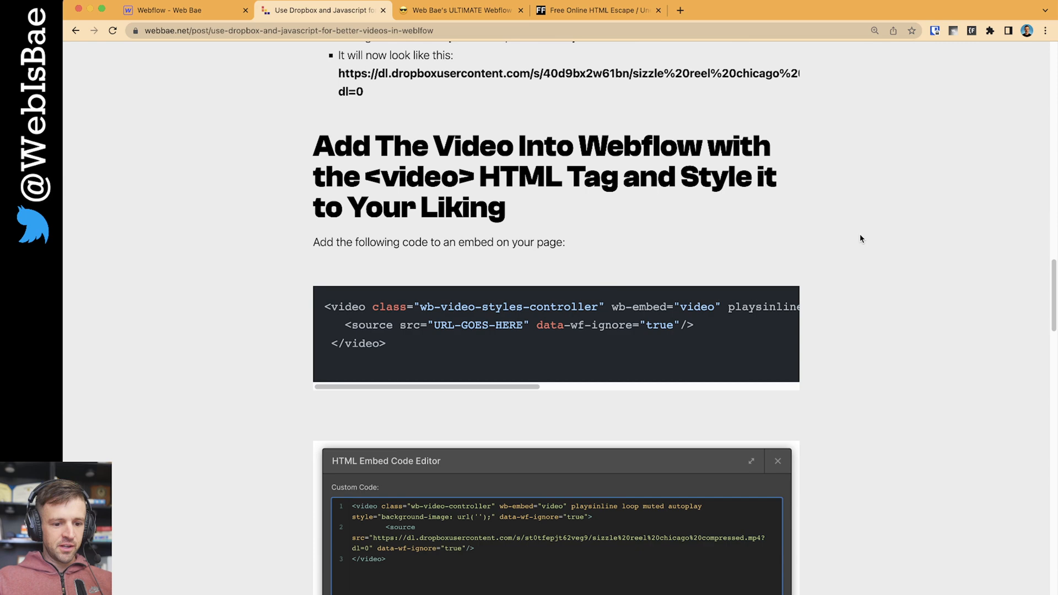
pyautogui.scroll(-3)
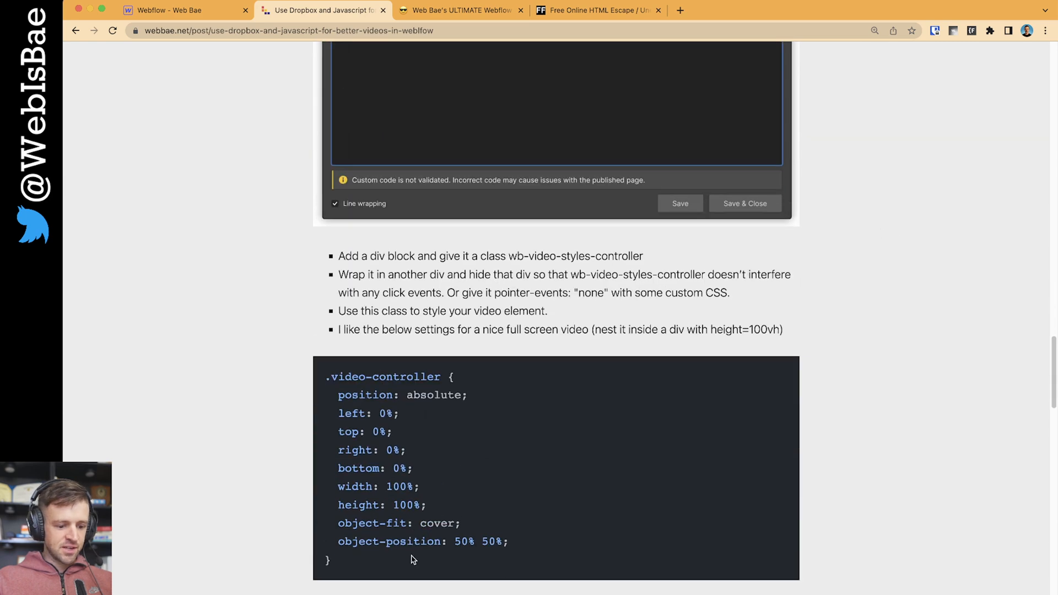
pyautogui.scroll(-3)
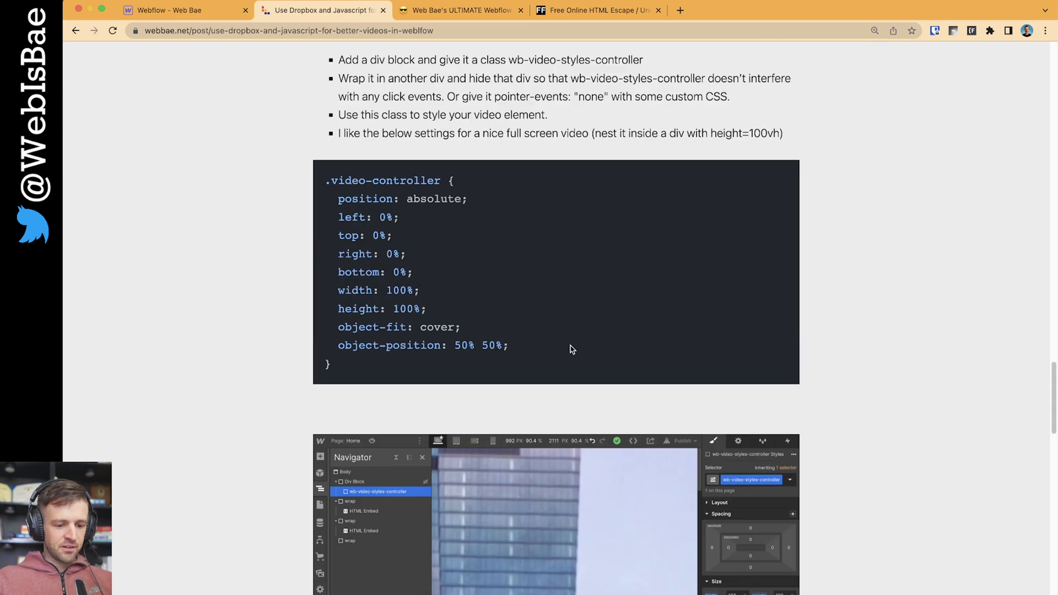
pyautogui.scroll(-3)
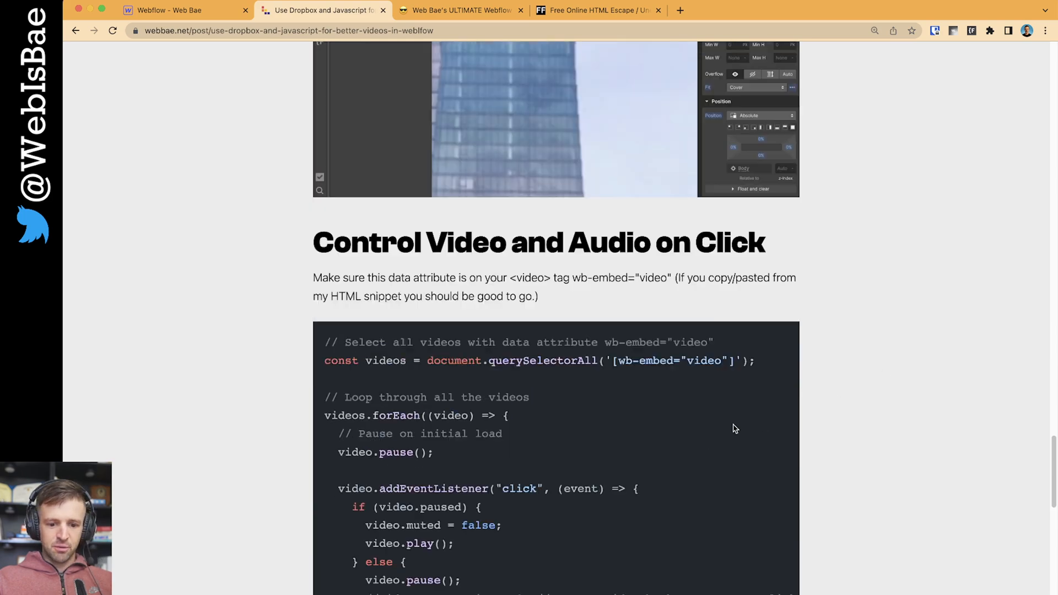
pyautogui.scroll(3)
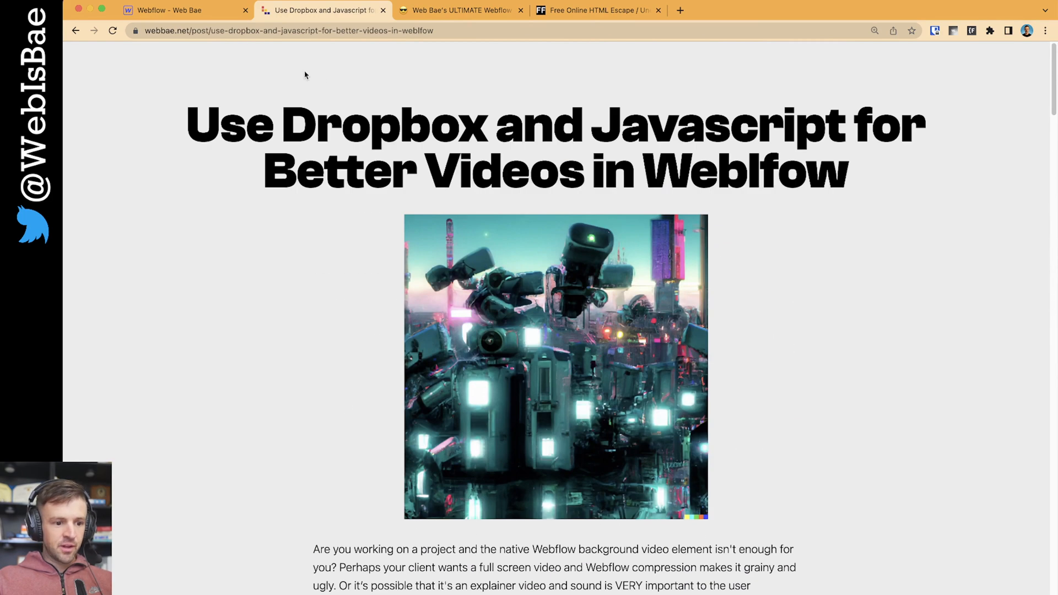
pyautogui.click(466, 10)
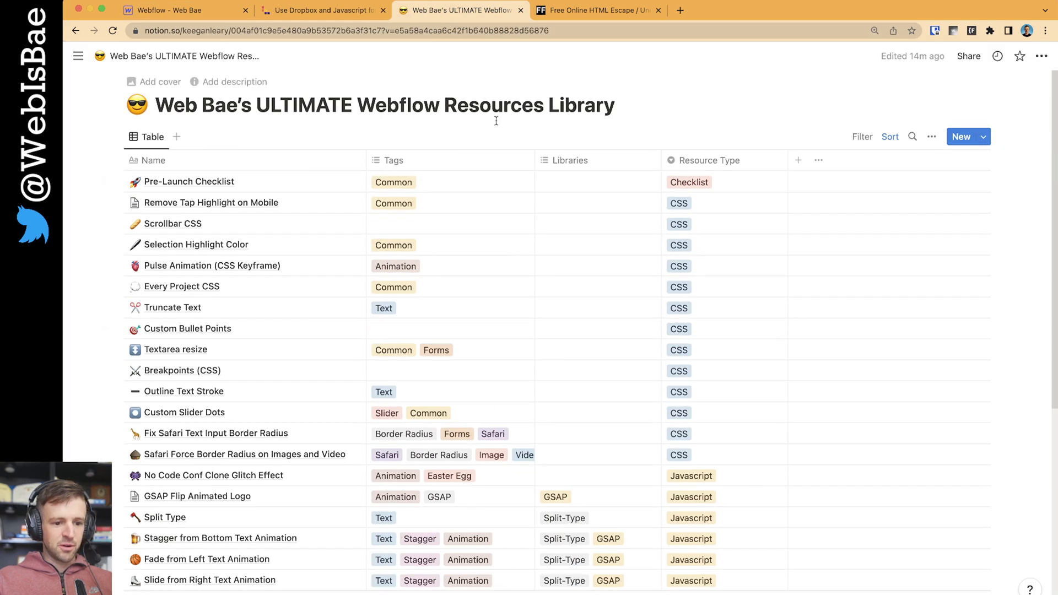
# - Open the Code Syntax Highlighting entry to see its highlight.js setup steps
pyautogui.scroll(-3)
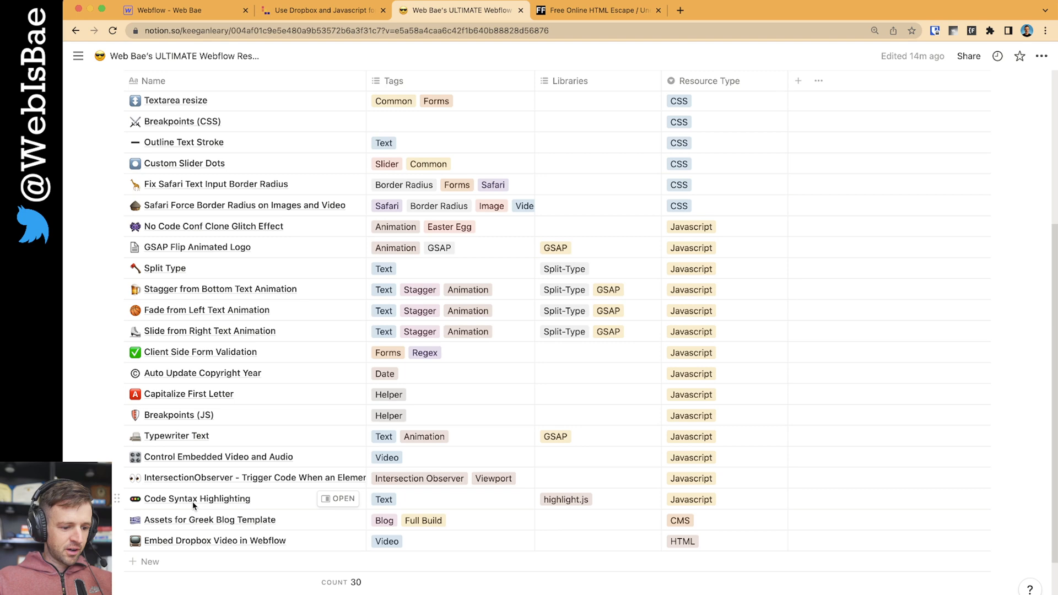
pyautogui.click(338, 500)
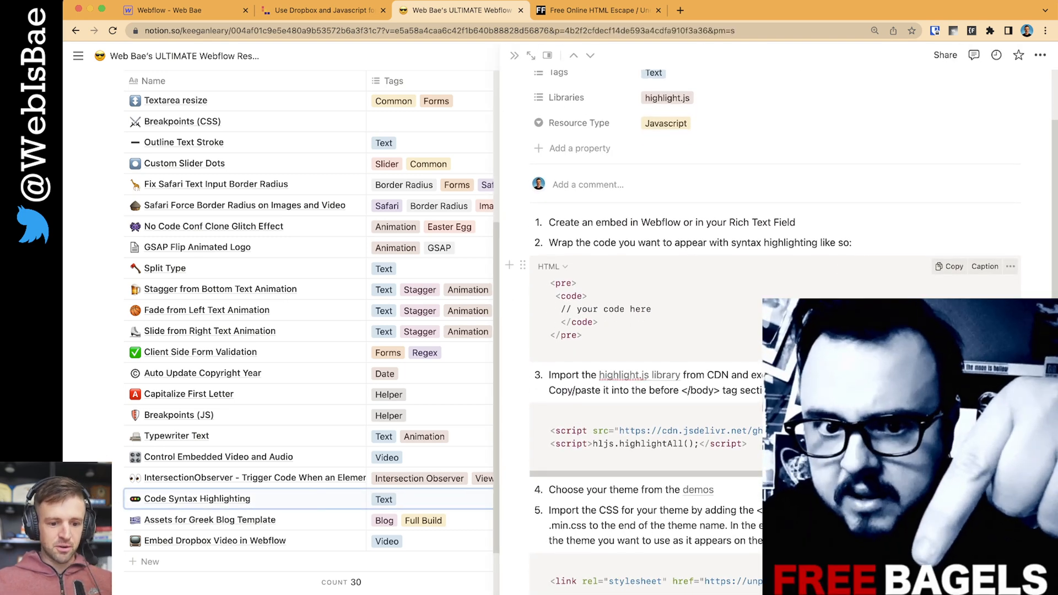
pyautogui.doubleClick(660, 223)
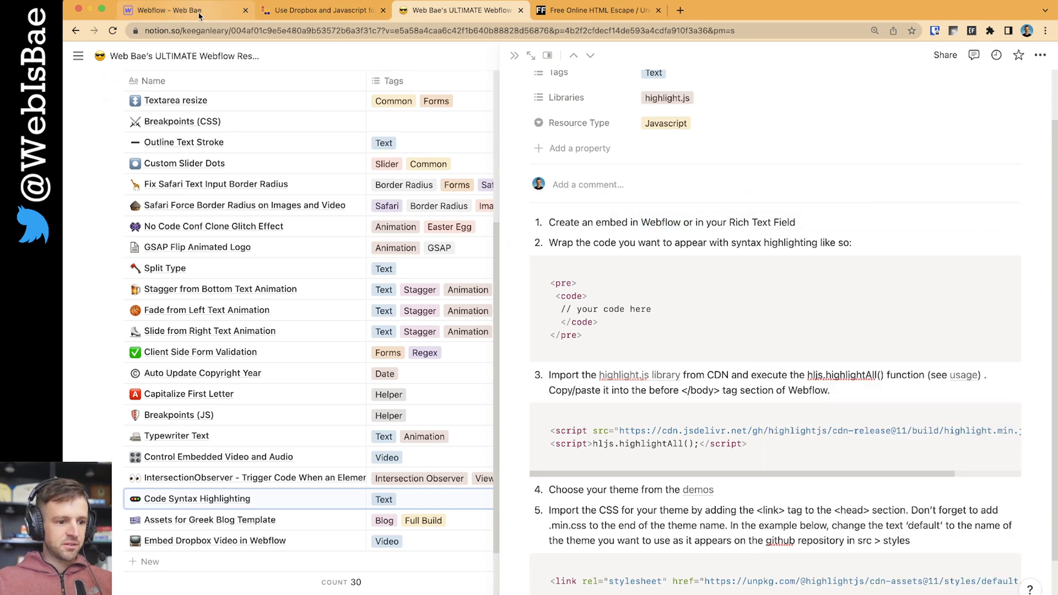
# - Open the Dropbox video post in the Blog Posts CMS collection and find its video embed
pyautogui.click(169, 10)
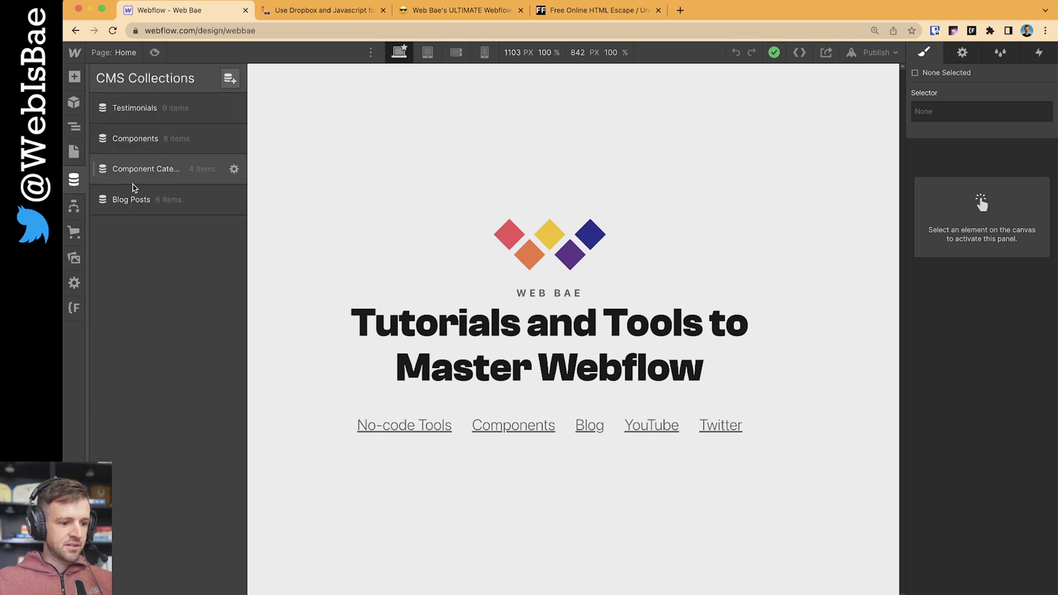
pyautogui.click(131, 200)
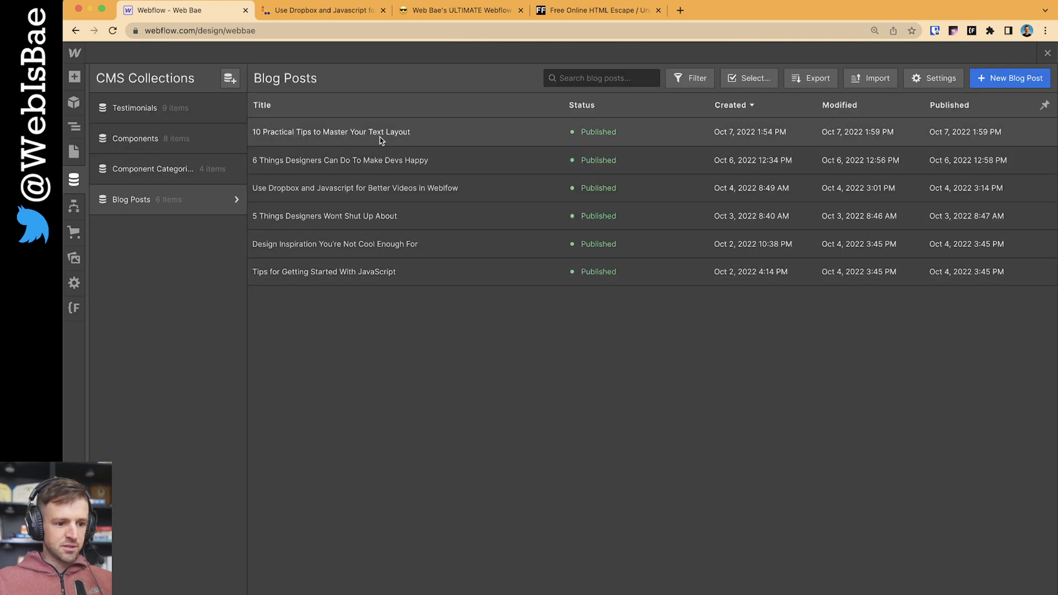
pyautogui.click(355, 187)
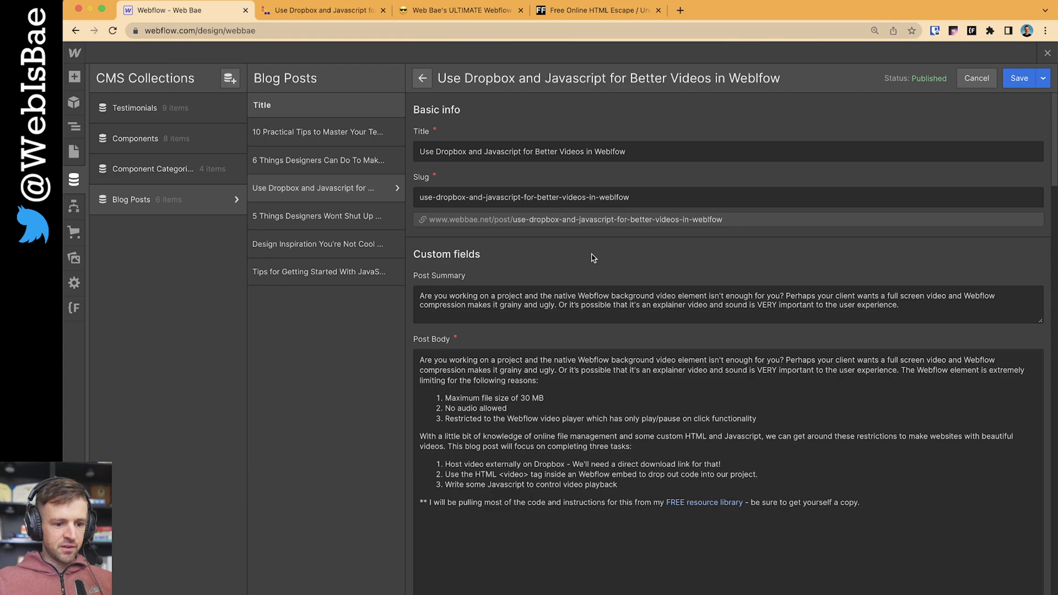
pyautogui.scroll(-3)
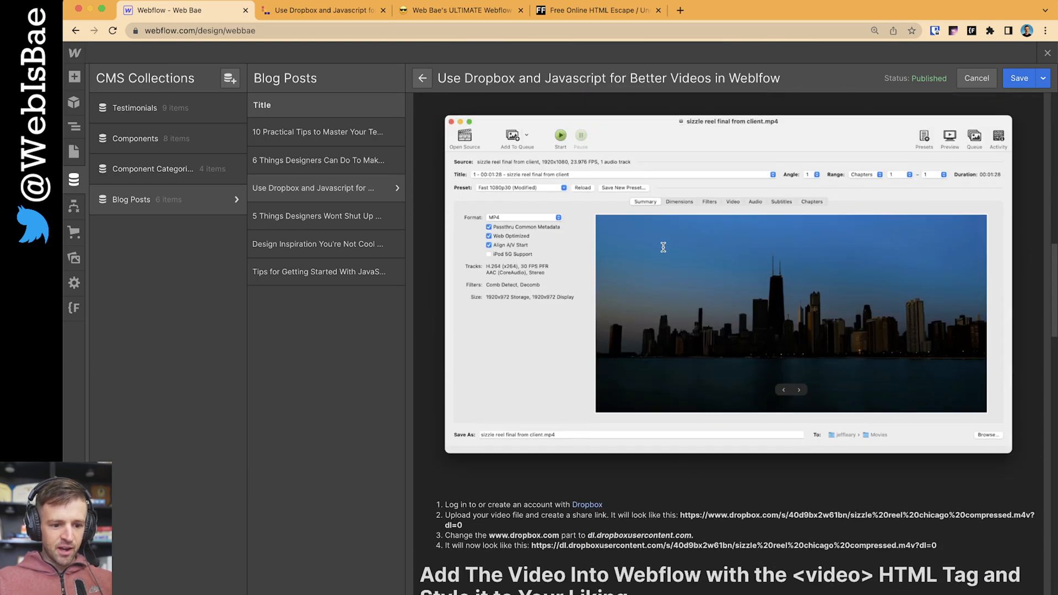
pyautogui.scroll(-3)
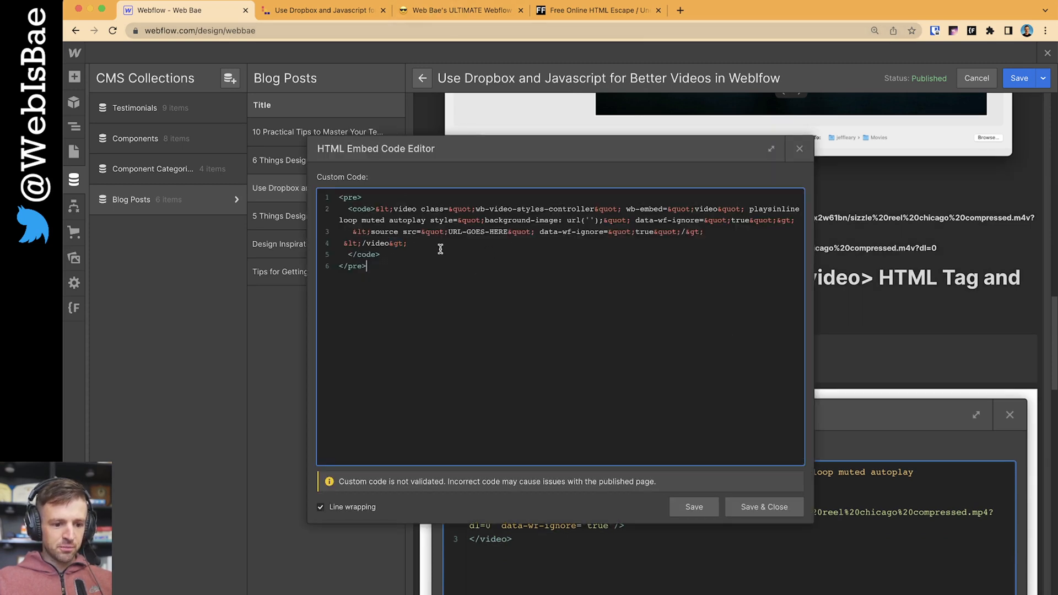
# - Edit the video embed so its escaped markup sits inside pre and code tags
pyautogui.click(468, 10)
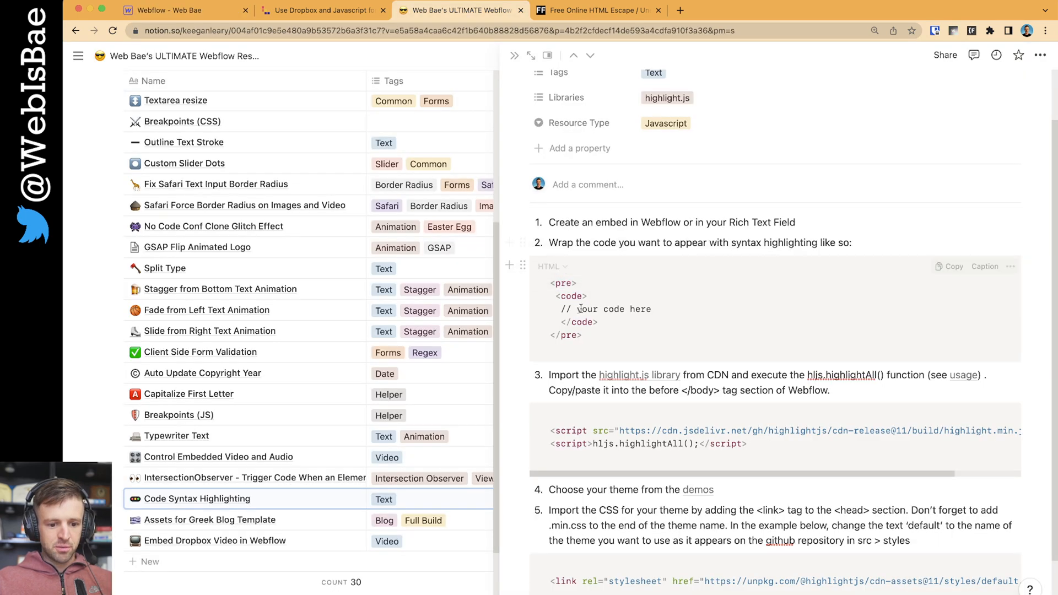
pyautogui.click(586, 336)
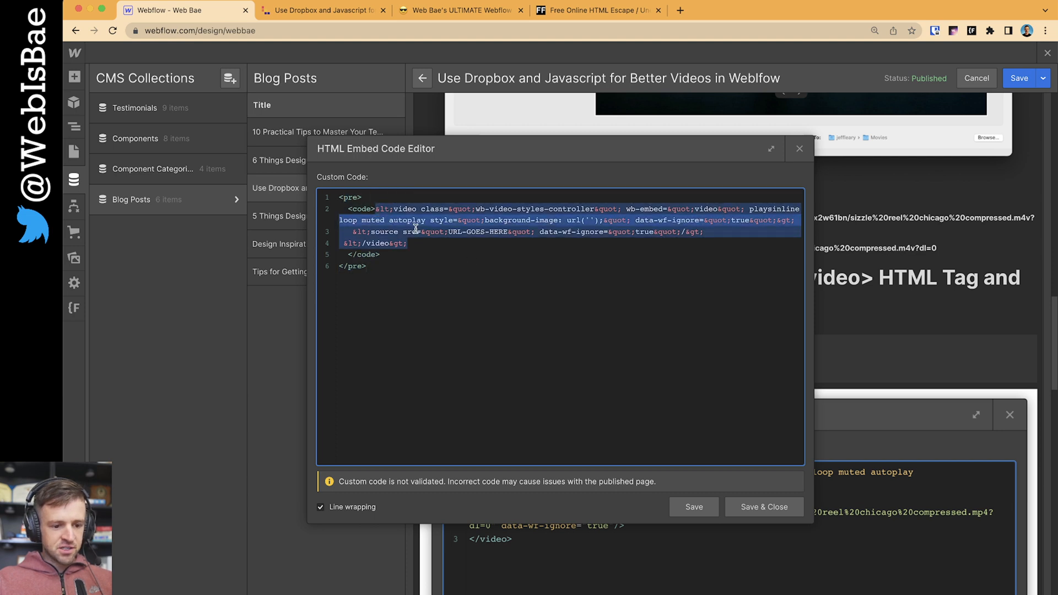
pyautogui.click(457, 220)
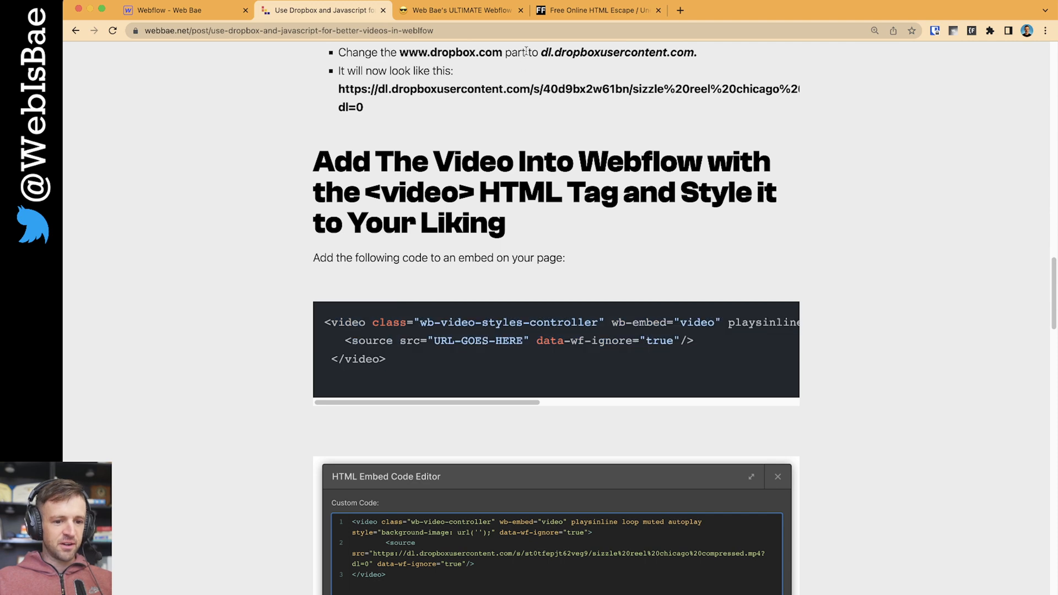
# - Escape the video tag snippet with FreeFormatter's HTML Escape tool
pyautogui.click(602, 10)
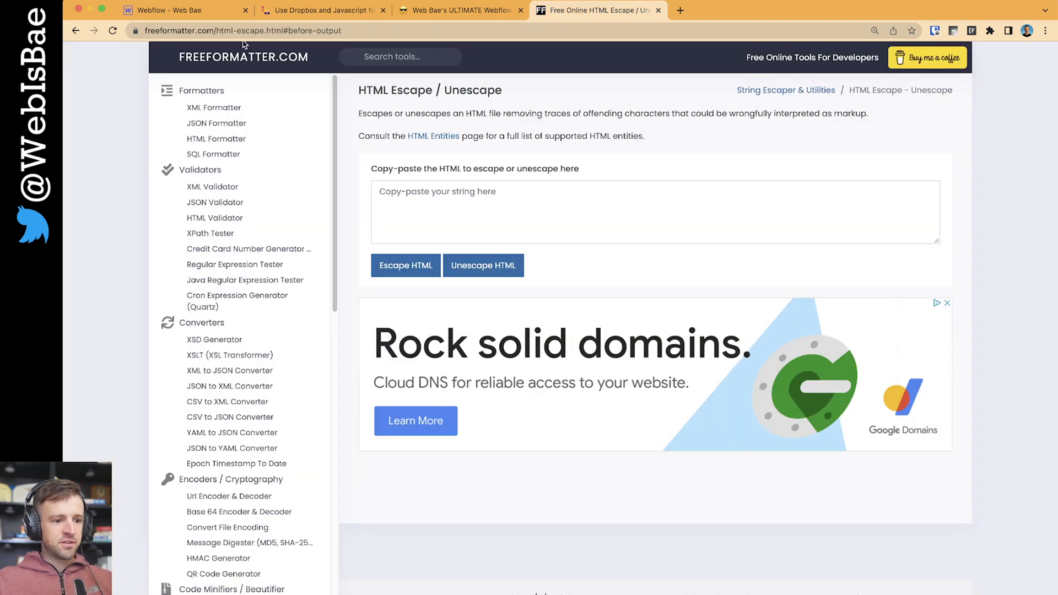
pyautogui.moveTo(637, 264)
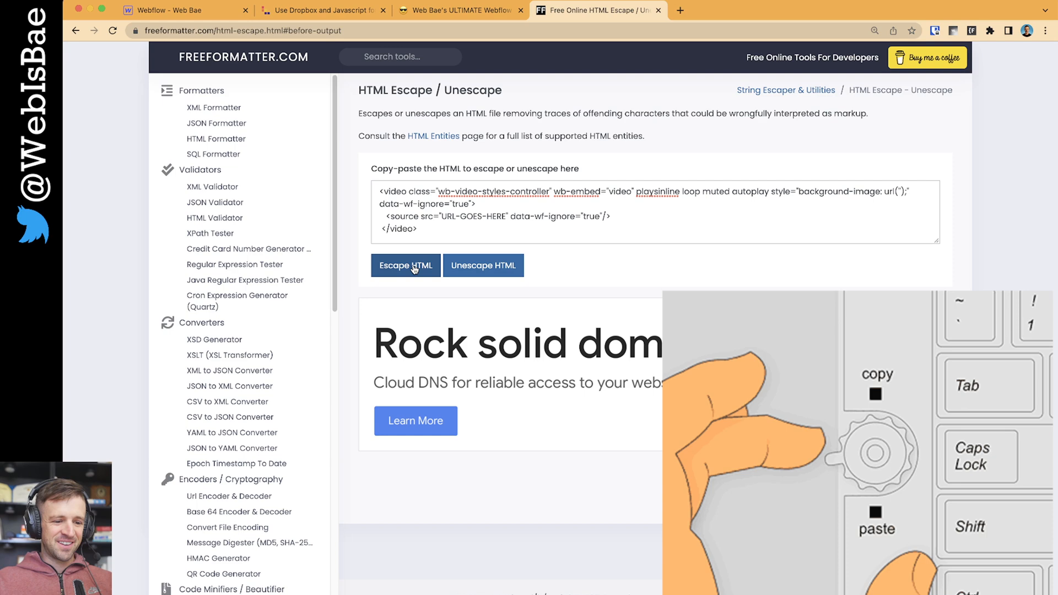
pyautogui.click(406, 266)
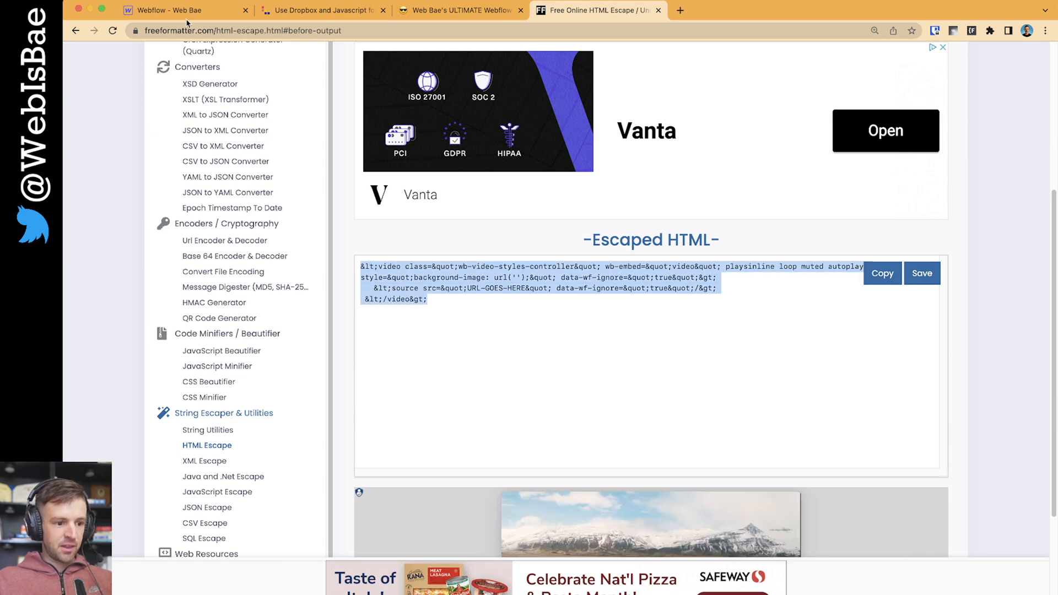
# - Wrap the post's video-controller CSS embed in pre and code tags, then return to the Notion notes
pyautogui.click(187, 10)
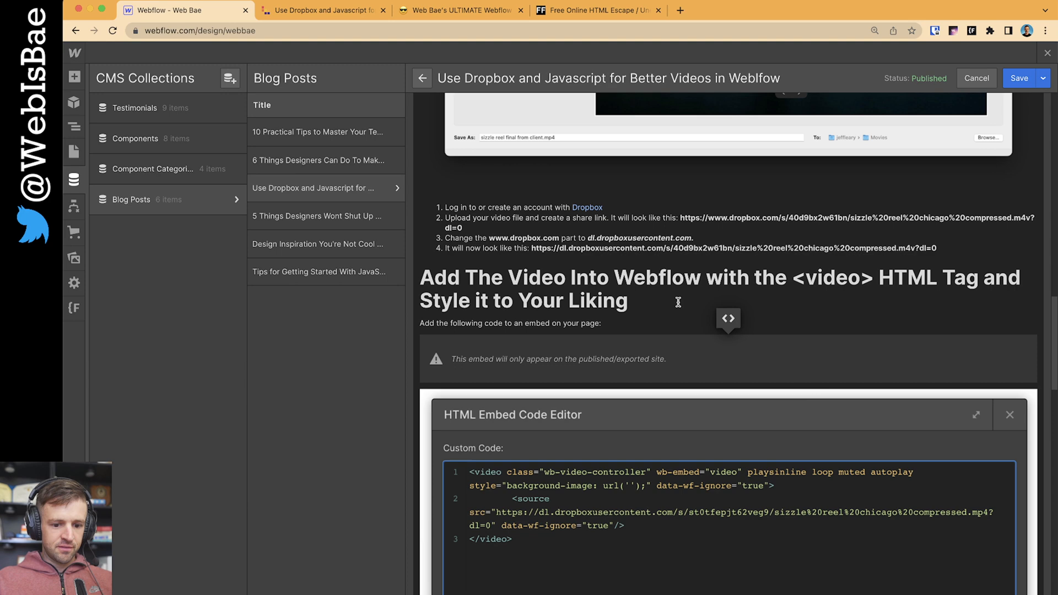
pyautogui.scroll(-3)
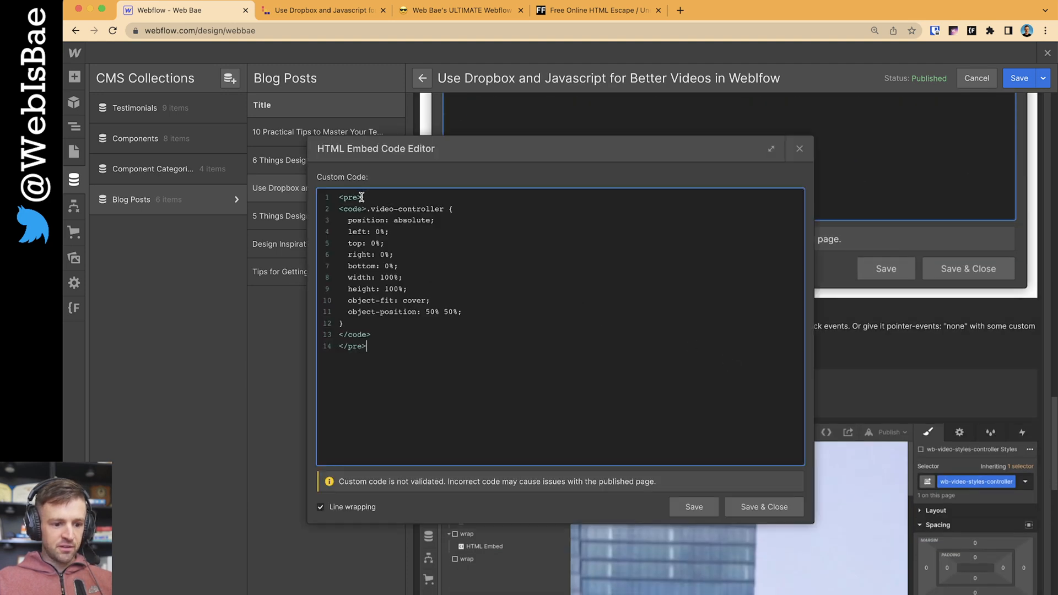
pyautogui.click(764, 507)
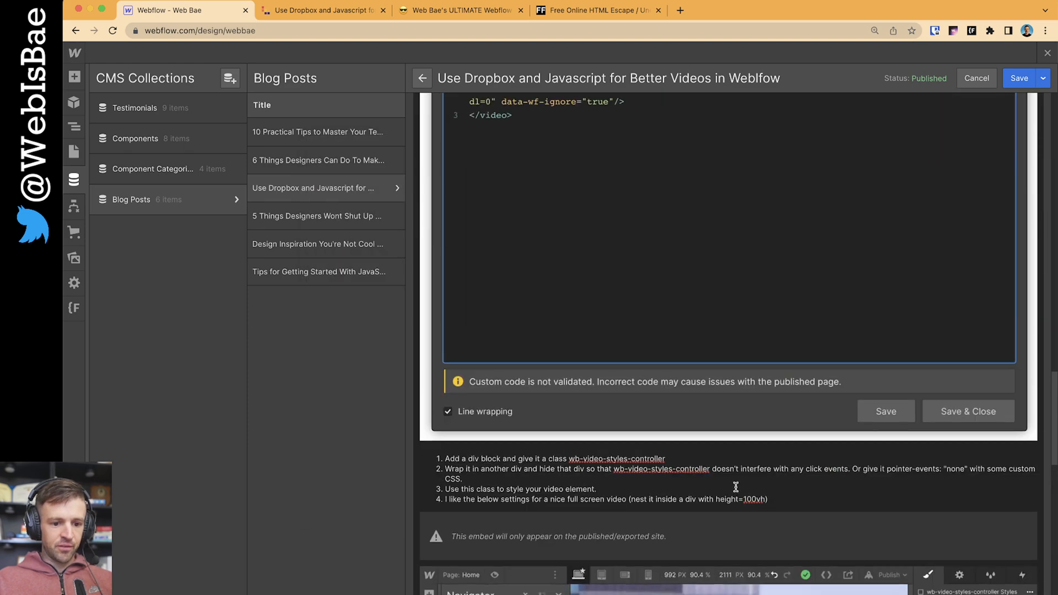
pyautogui.click(467, 10)
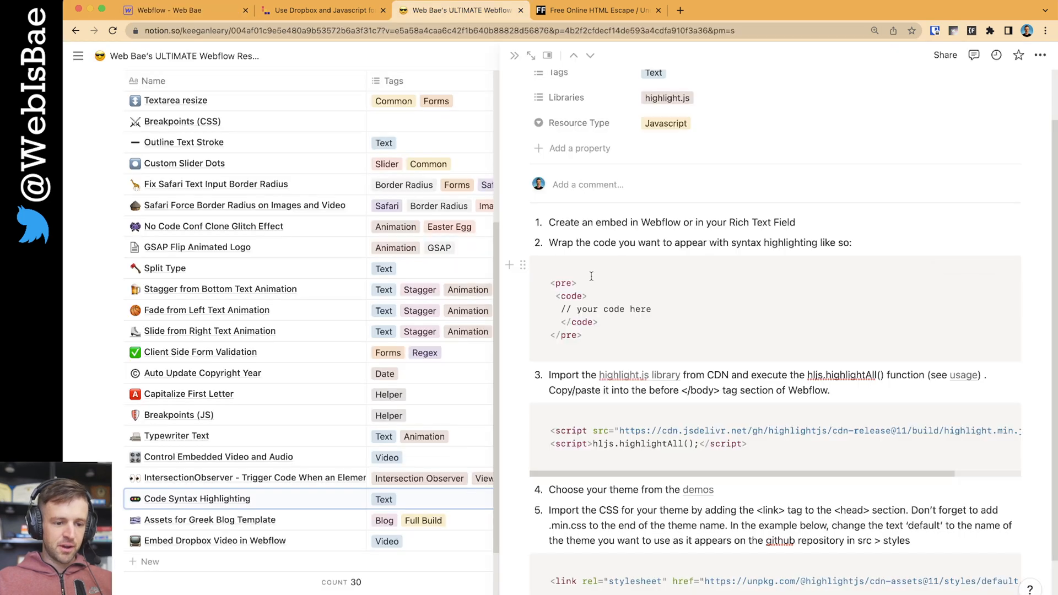
# - Read Notion's step on importing the library and reach the highlight.js link
pyautogui.moveTo(549, 243); pyautogui.dragTo(852, 242)
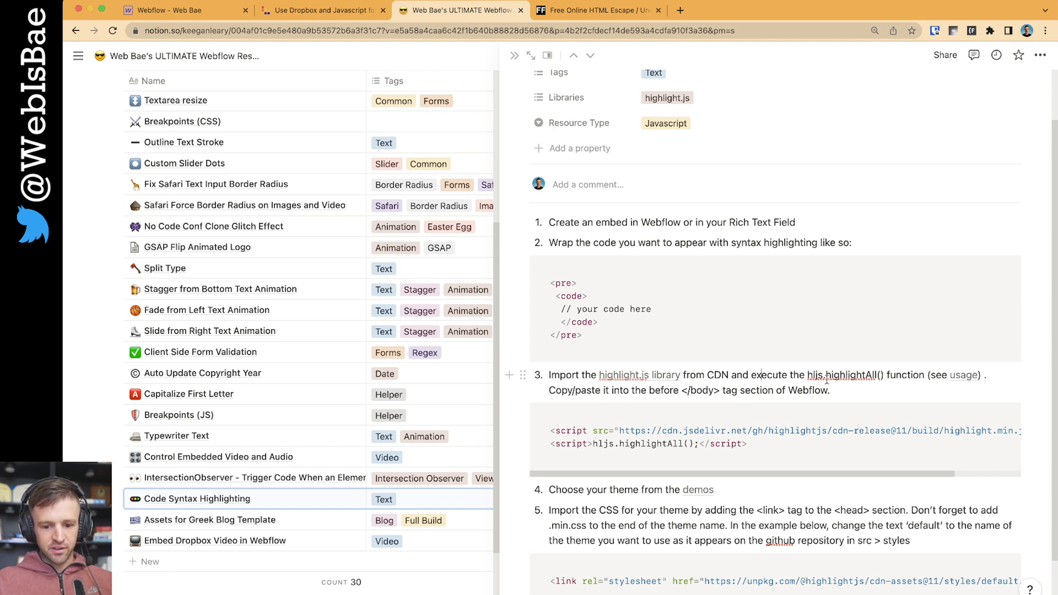
pyautogui.scroll(-3)
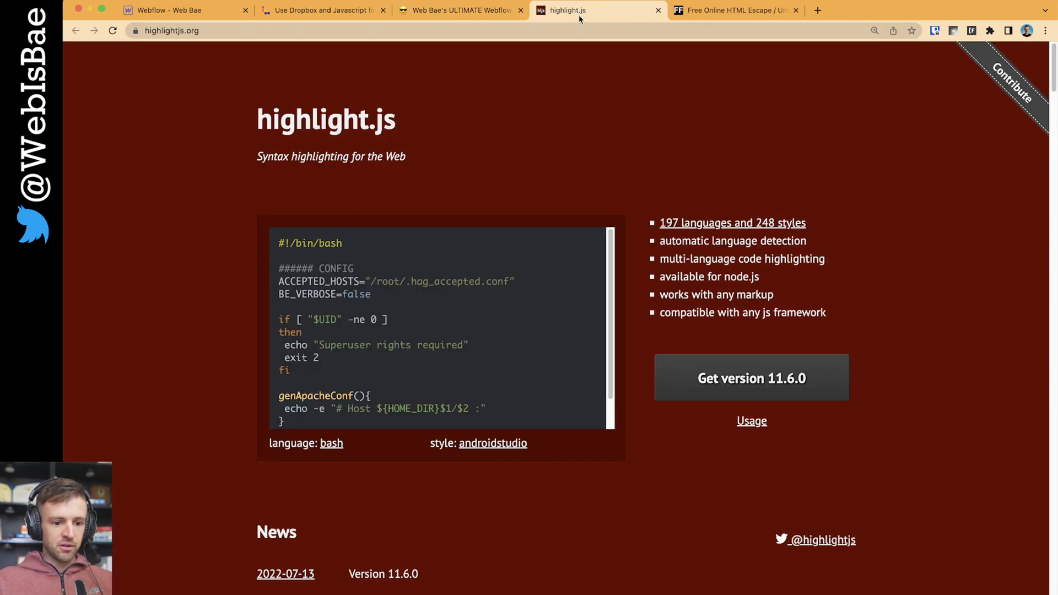
pyautogui.moveTo(439, 165)
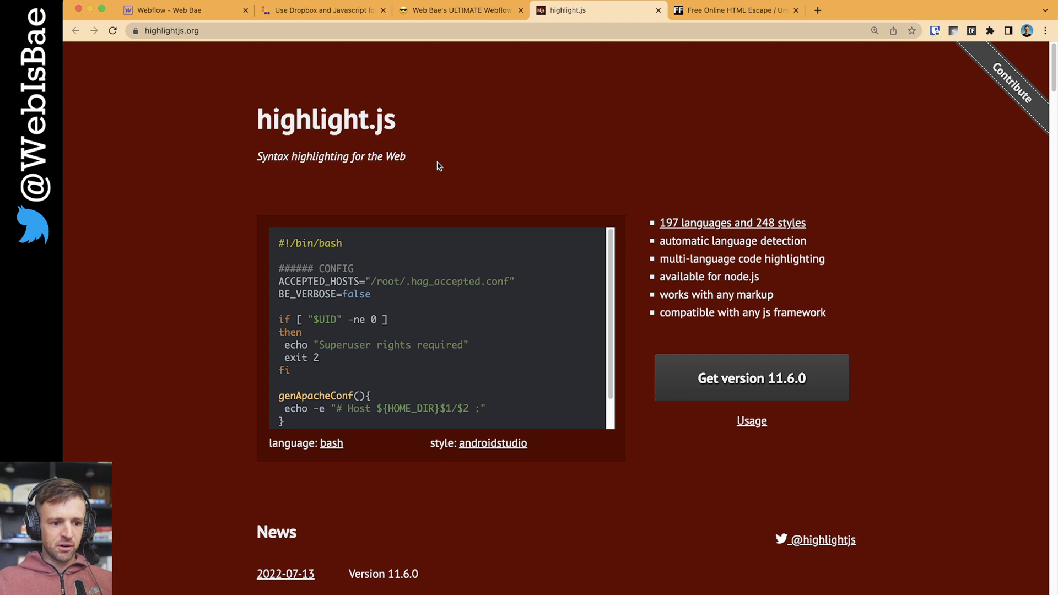
# - Copy the jsdelivr script tag from the highlight.js download page and return to Webflow
pyautogui.click(751, 377)
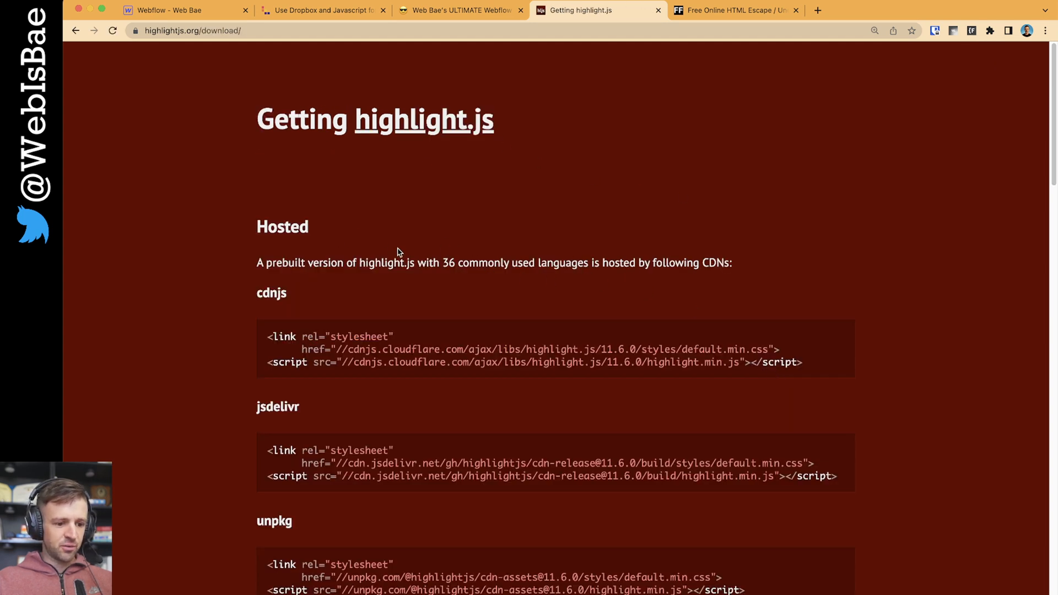
pyautogui.scroll(-3)
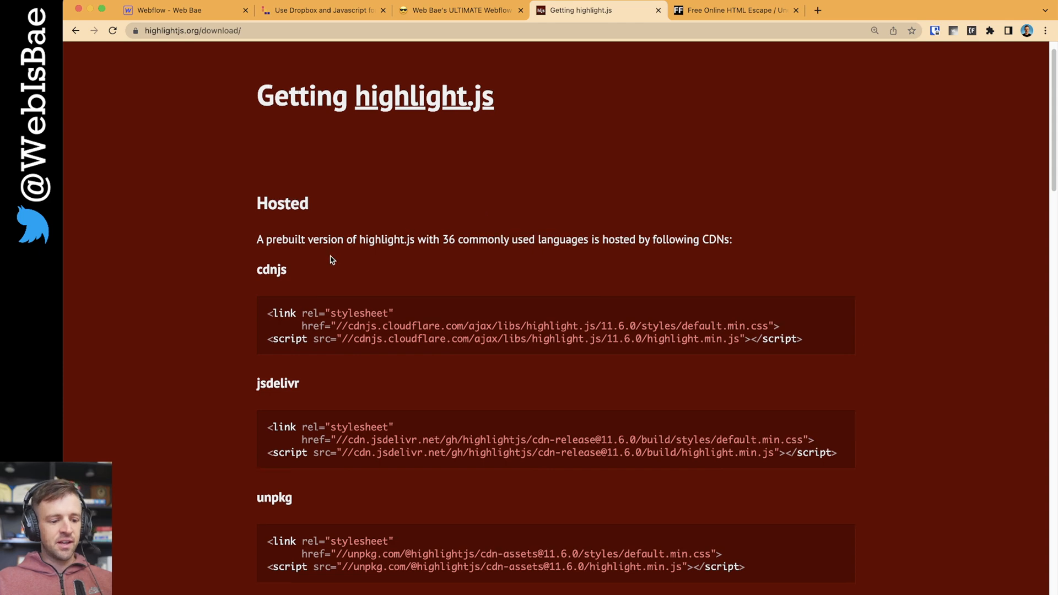
pyautogui.scroll(-3)
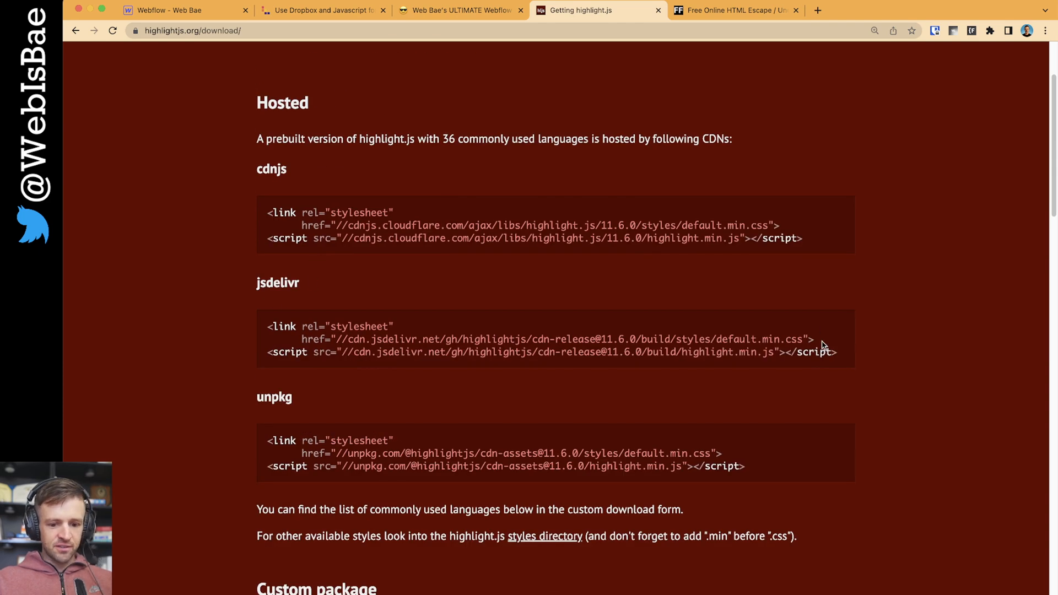
pyautogui.moveTo(269, 327); pyautogui.dragTo(519, 338)
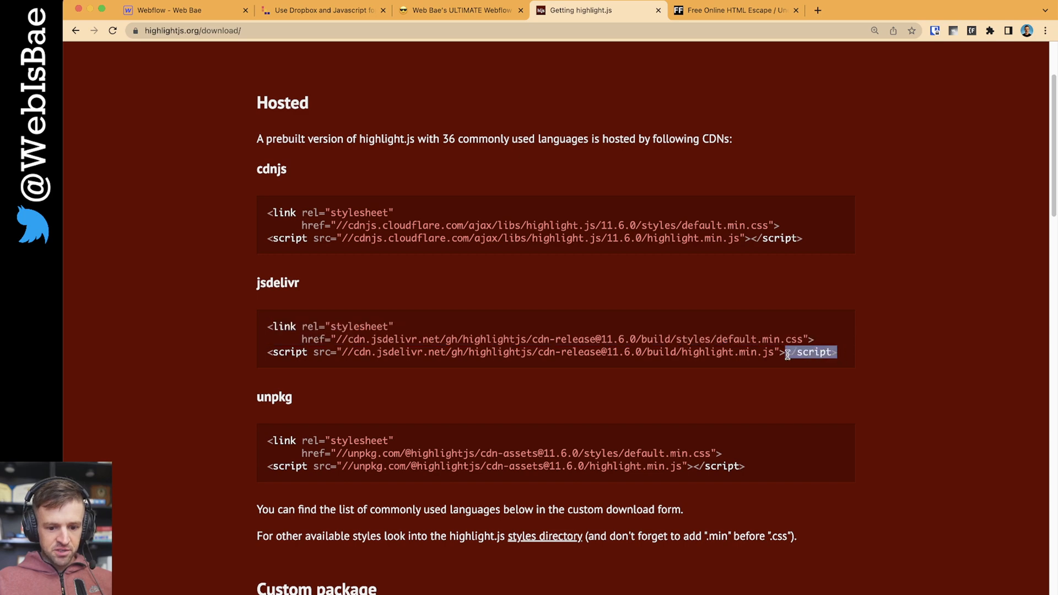
pyautogui.click(837, 351)
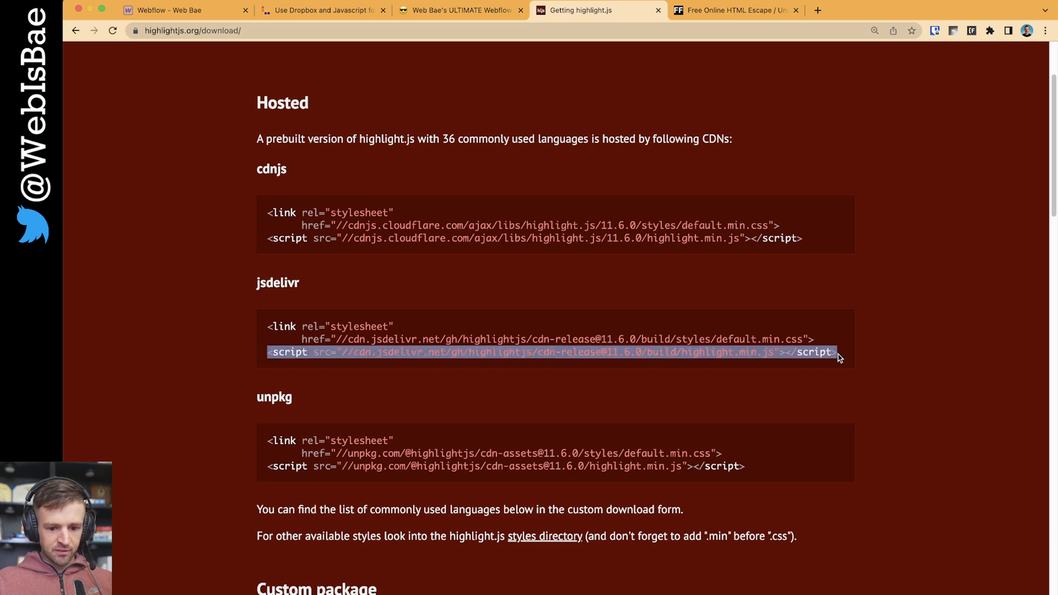
pyautogui.click(176, 10)
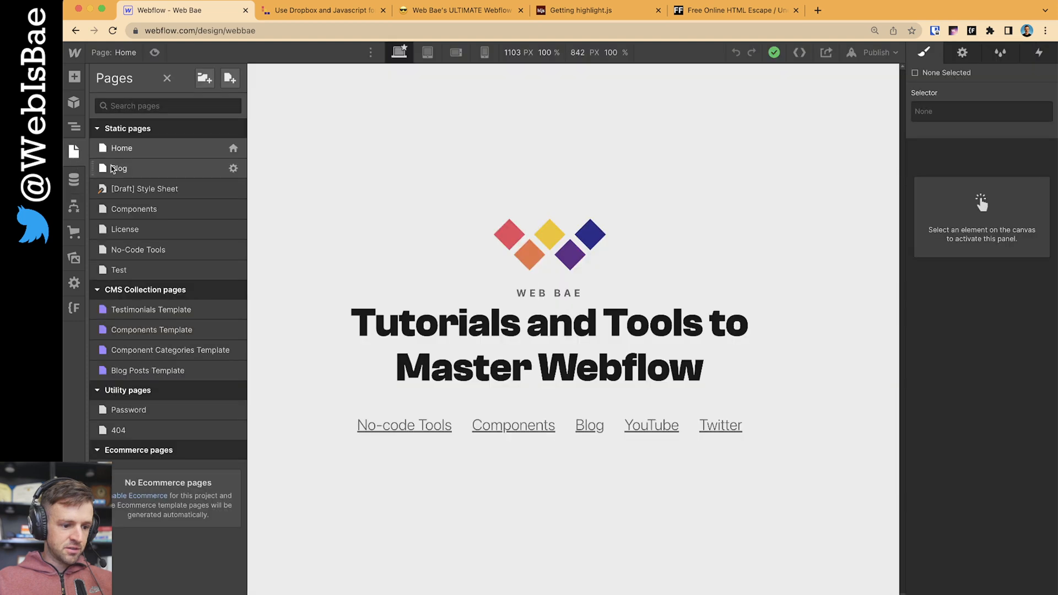
# - Add the highlight.js script and hljs.highlightAll() to the Blog Posts Template's Before </body> code
pyautogui.click(232, 371)
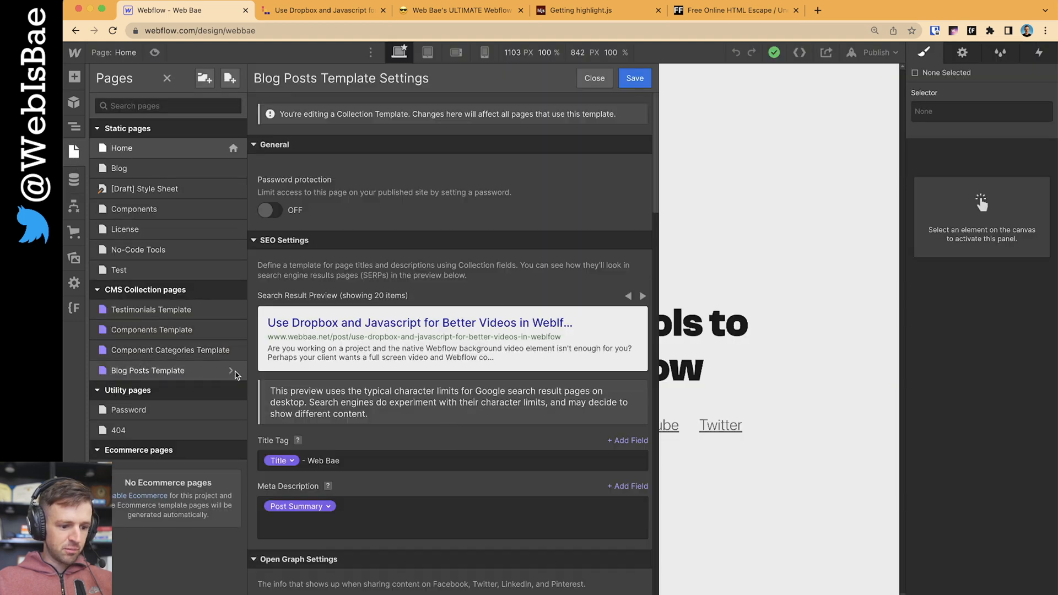
pyautogui.scroll(-3)
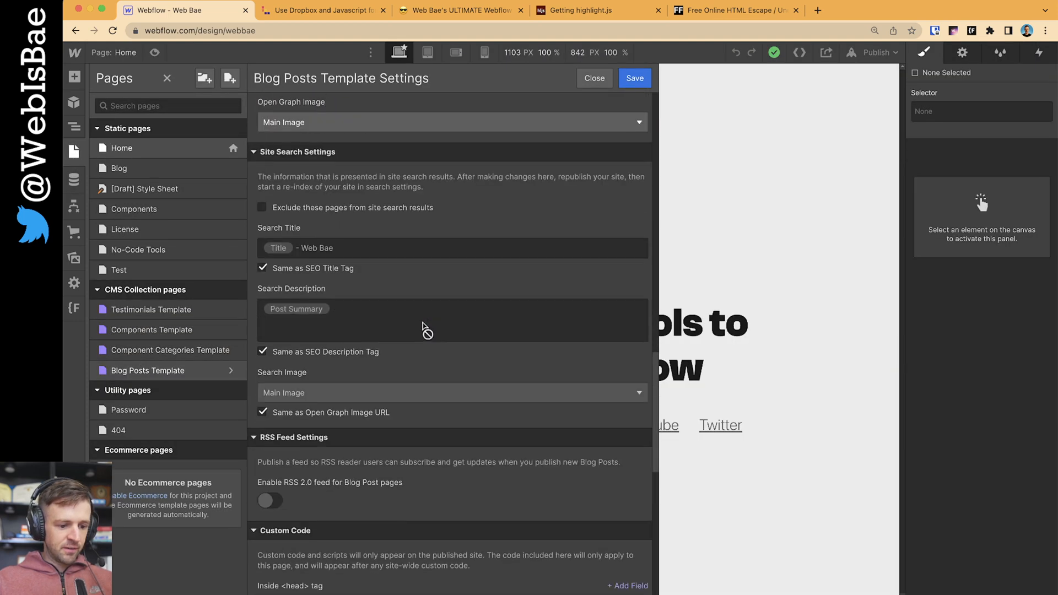
pyautogui.scroll(-3)
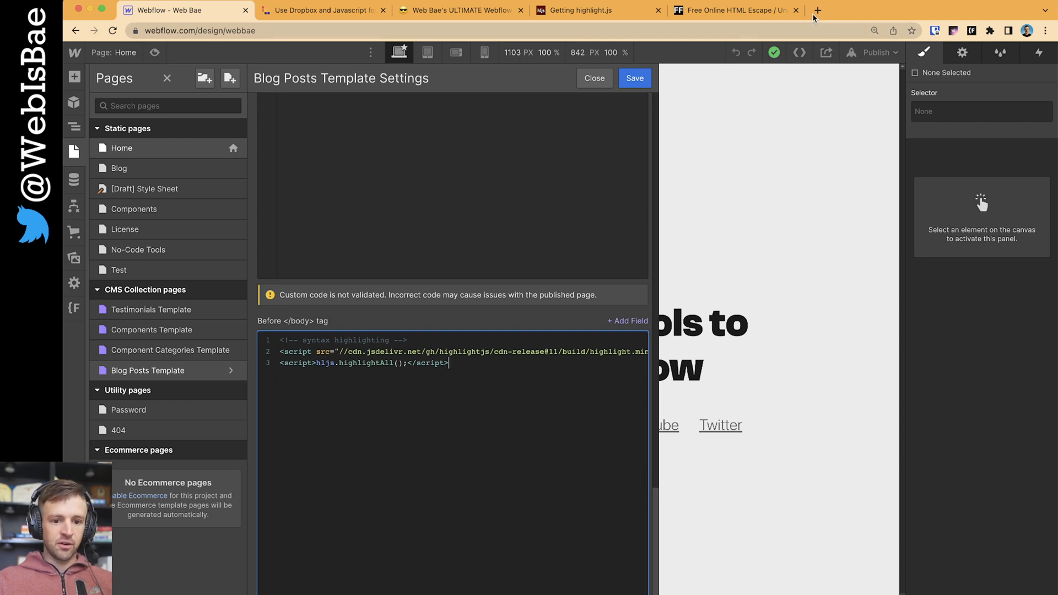
pyautogui.moveTo(591, 12)
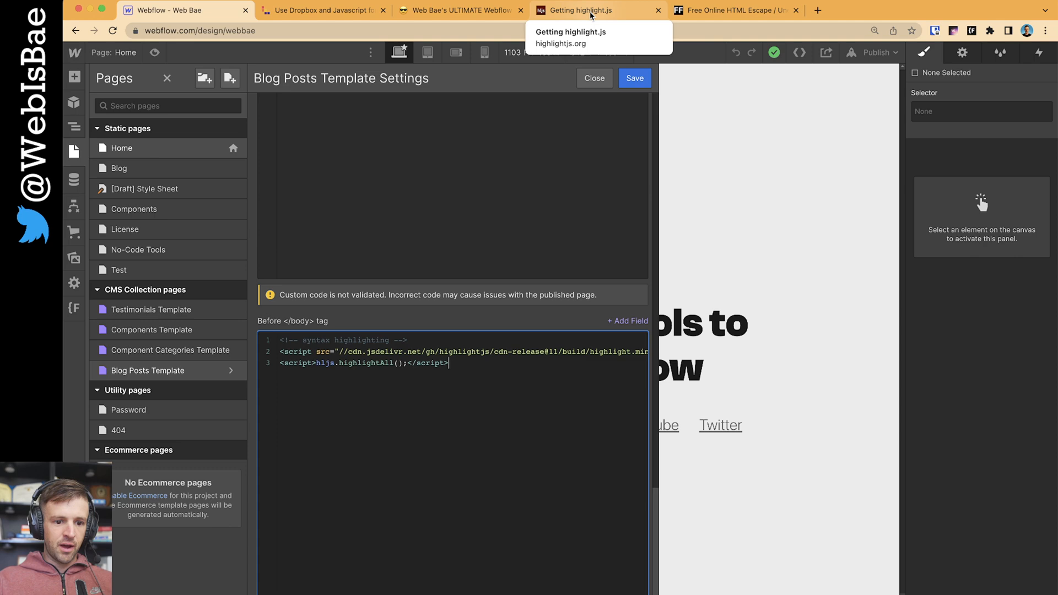
# - Copy the <script>hljs.highlightAll();</script> line from the highlight.js Usage guide and return to Webflow
pyautogui.click(596, 10)
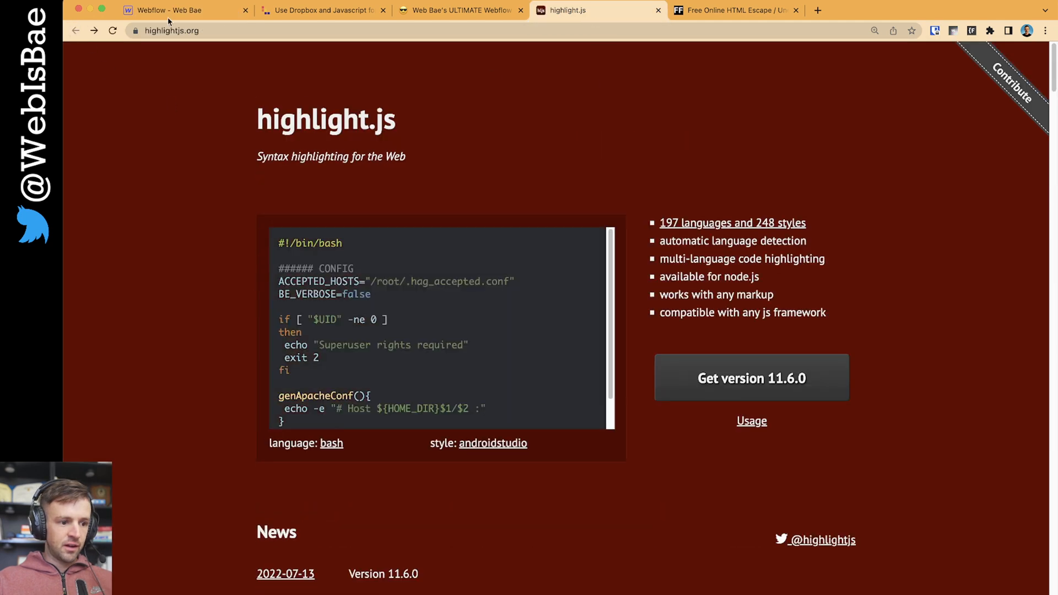
pyautogui.click(752, 421)
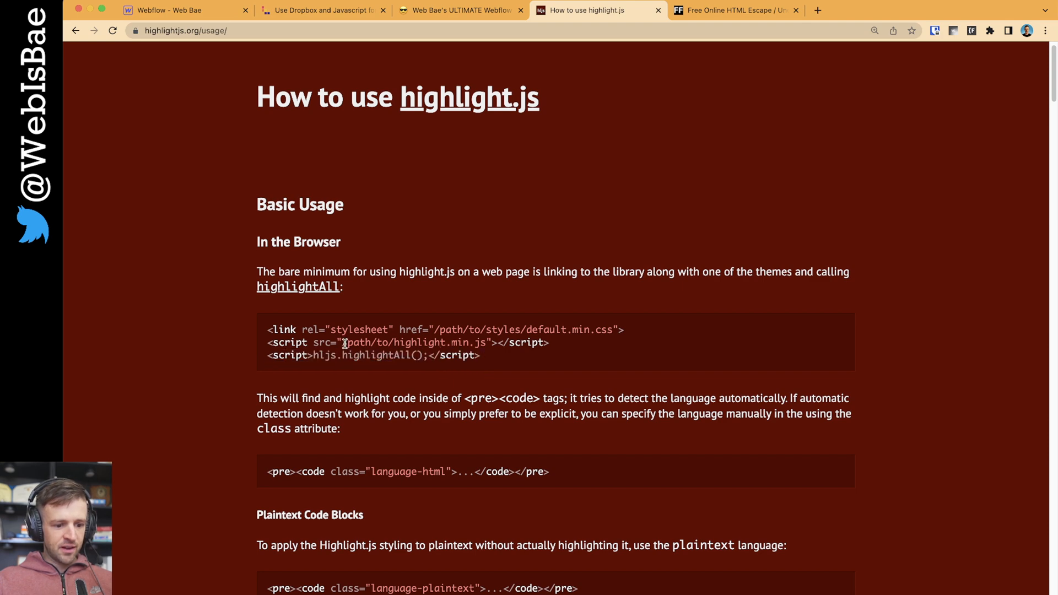
pyautogui.moveTo(346, 342); pyautogui.dragTo(482, 342)
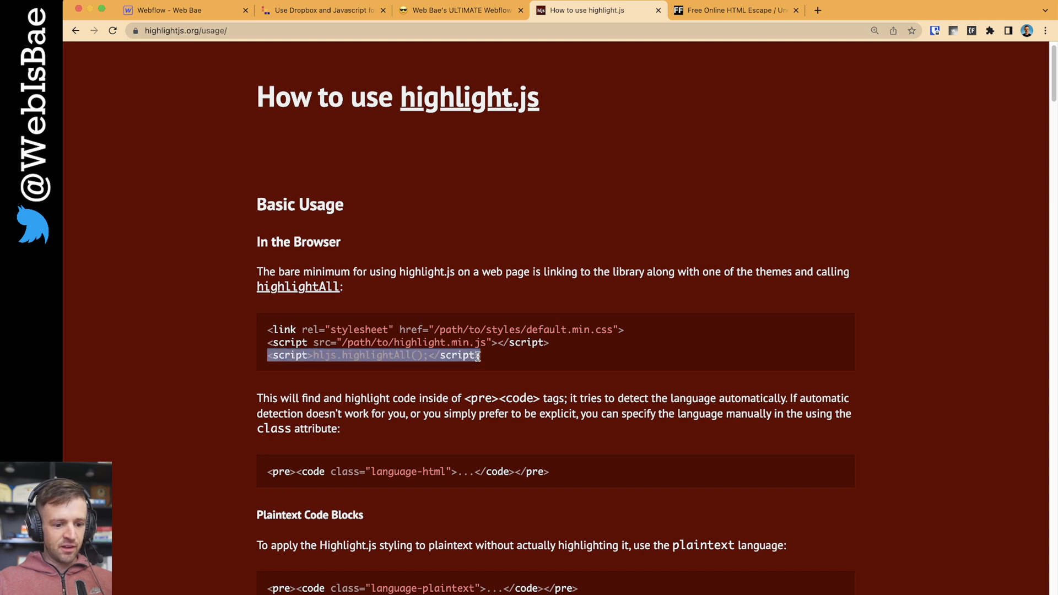
pyautogui.click(171, 10)
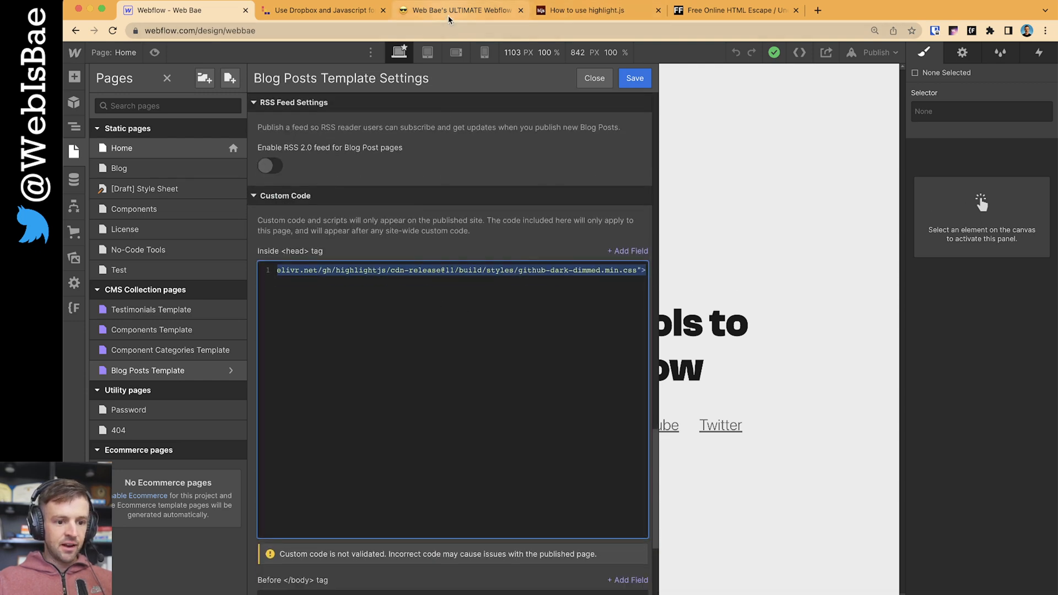
# - Open the highlight.js theme demos from the Notion notes' demos link
pyautogui.click(461, 10)
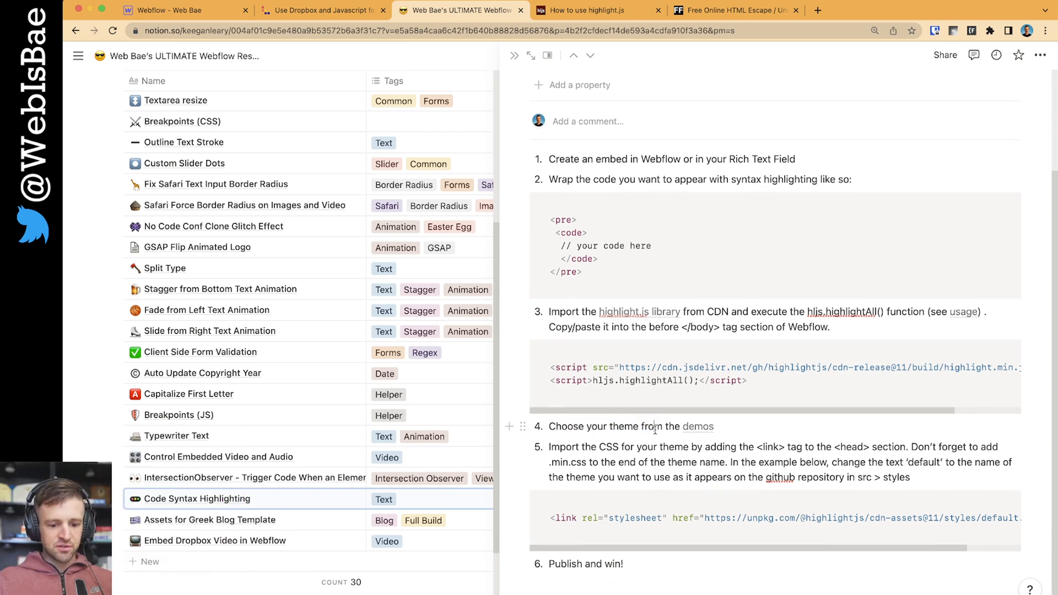
pyautogui.click(700, 427)
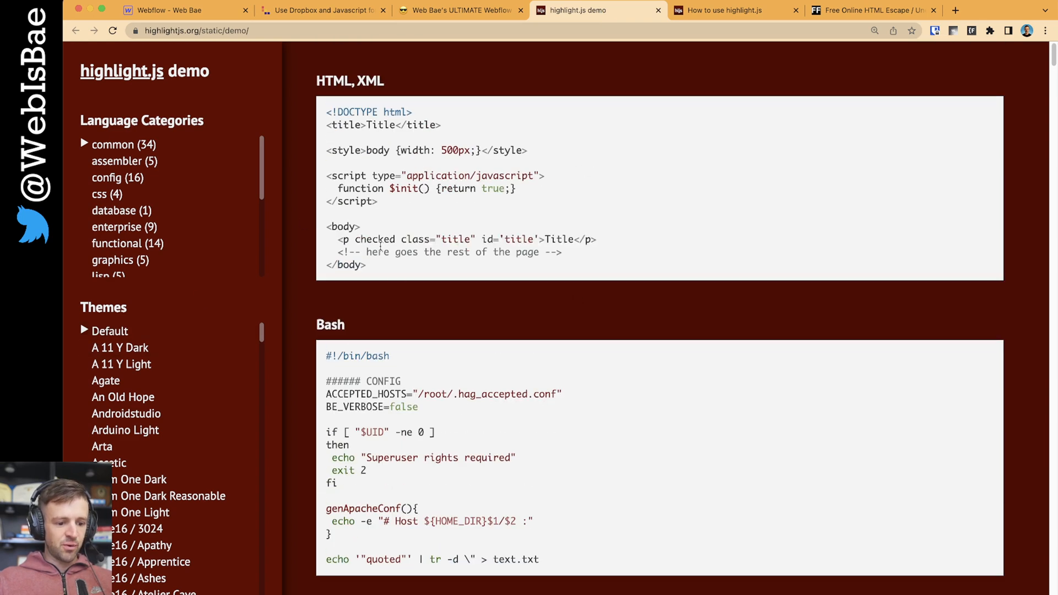
# - Preview demo themes including Github Dark Dimmed, settle on Base16 / Pop, and return to Notion
pyautogui.click(119, 348)
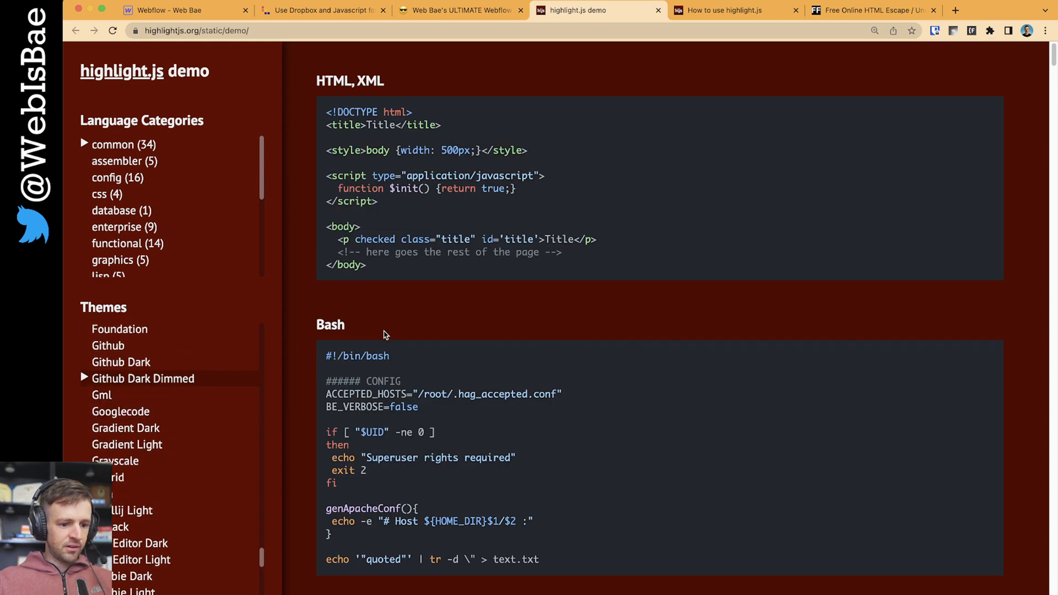
pyautogui.scroll(-3)
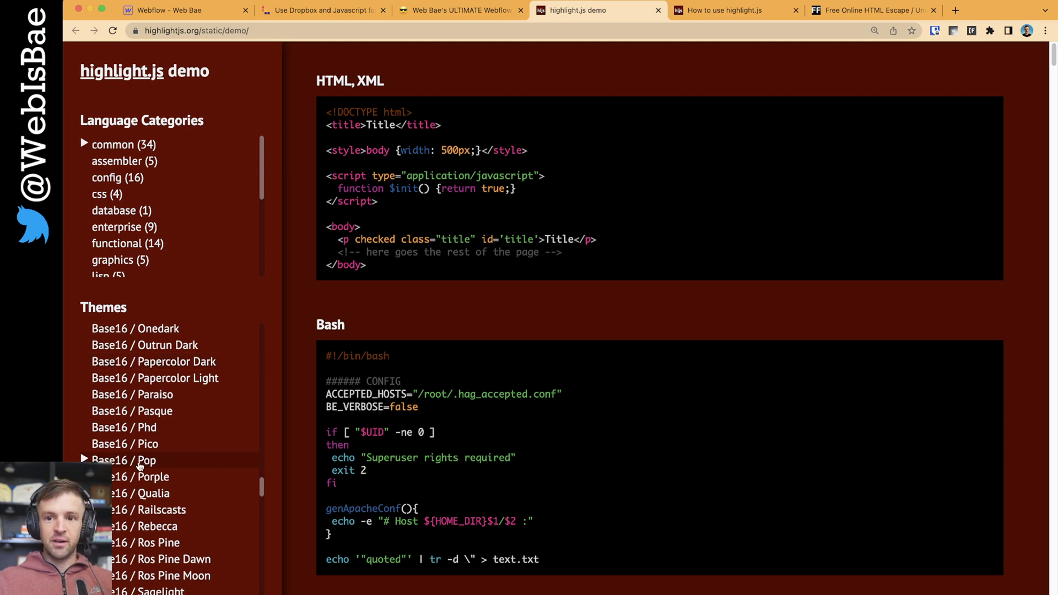
pyautogui.click(461, 10)
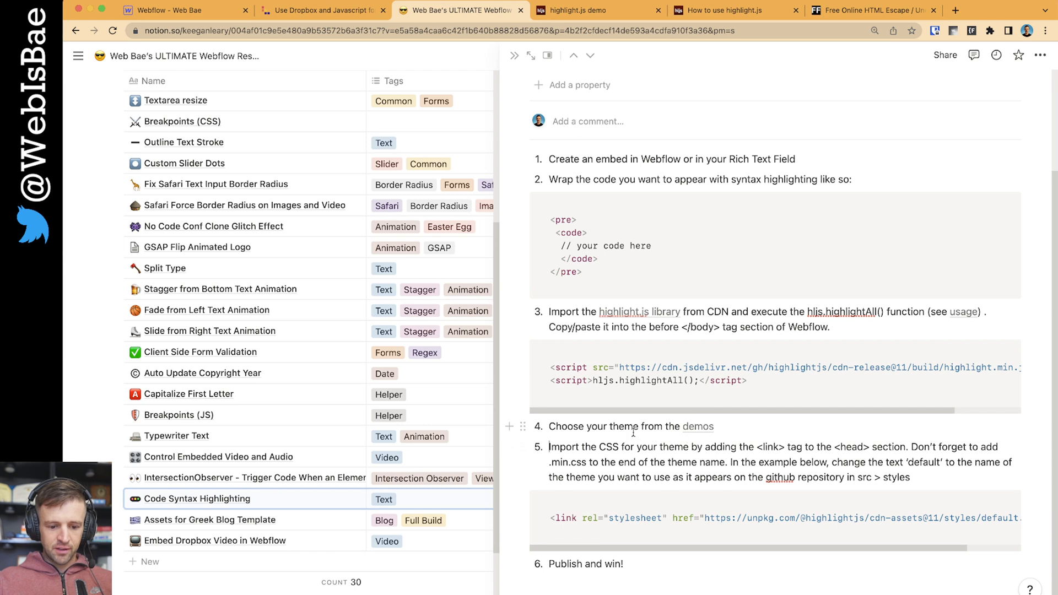
# - Review Notion's step on linking the theme stylesheet, selecting 'highlightjs' in the link URL
pyautogui.scroll(-3)
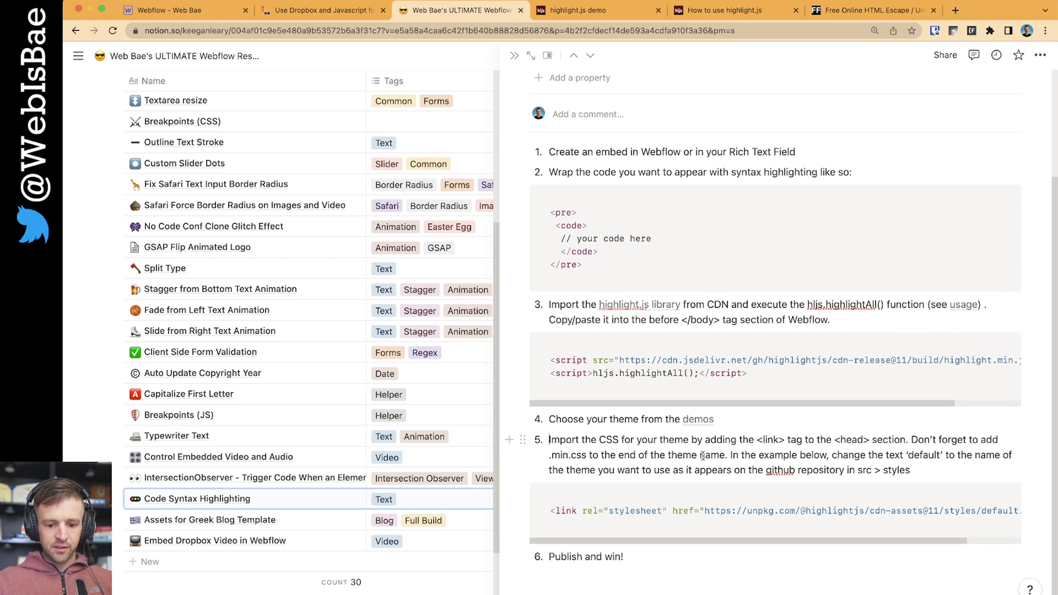
pyautogui.doubleClick(606, 440)
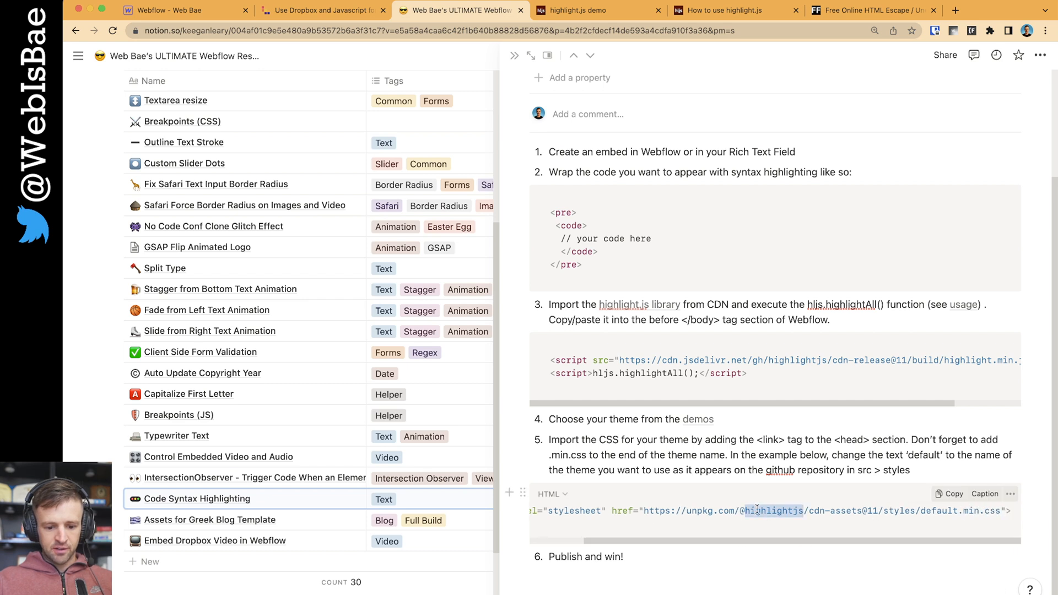
pyautogui.doubleClick(943, 510)
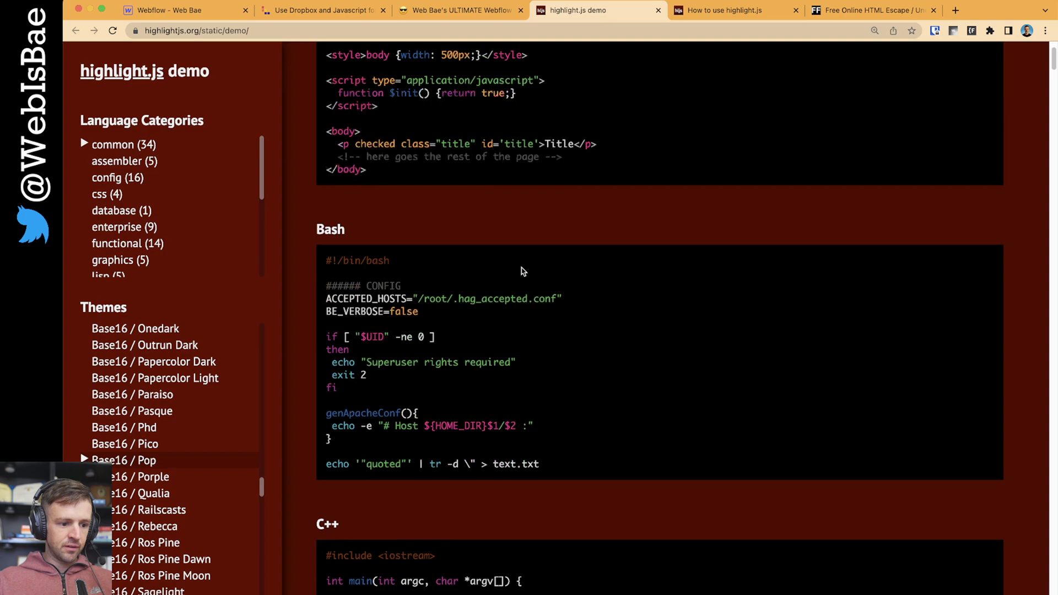
# - Return to the highlight.js home page and look through its News and changelog
pyautogui.click(722, 10)
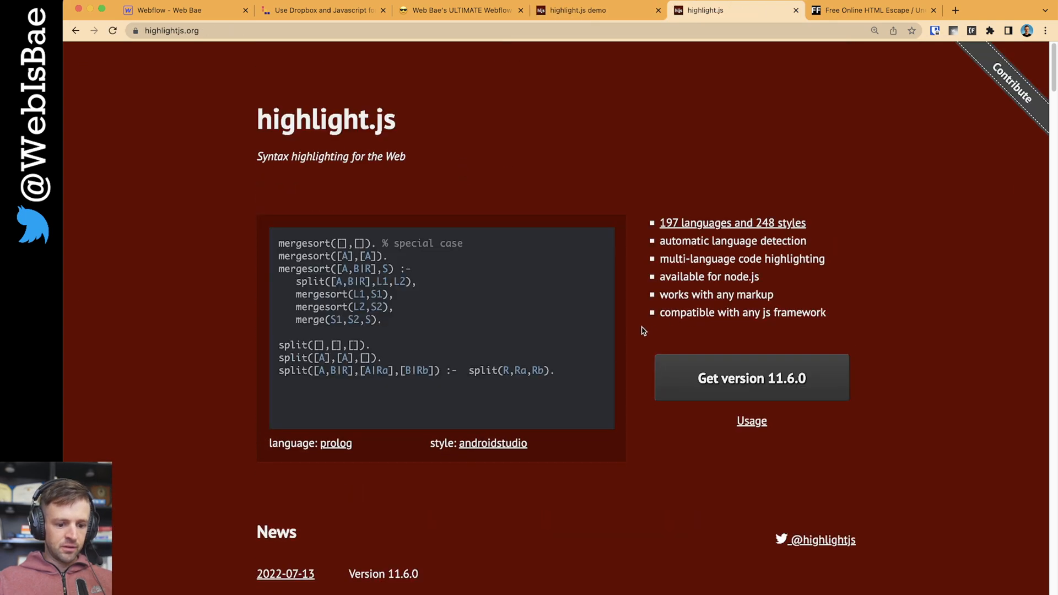
pyautogui.moveTo(679, 477)
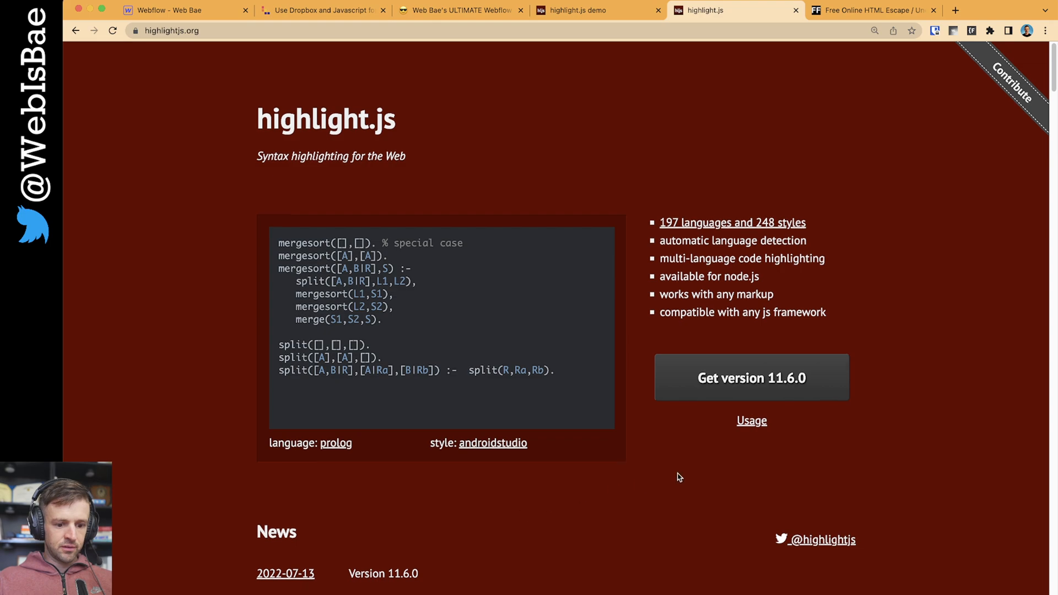
pyautogui.scroll(-3)
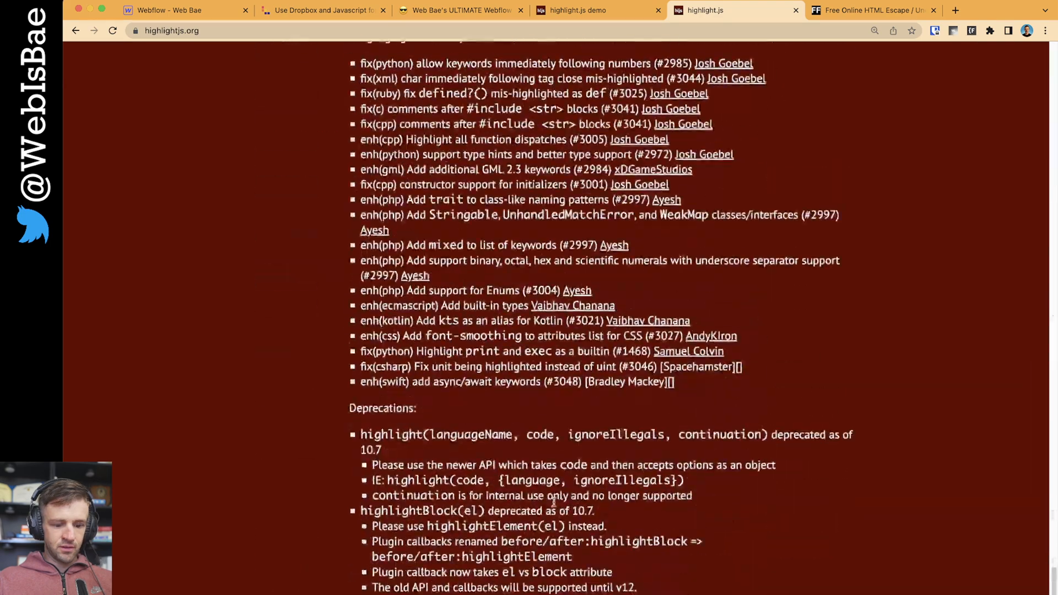
pyautogui.scroll(-3)
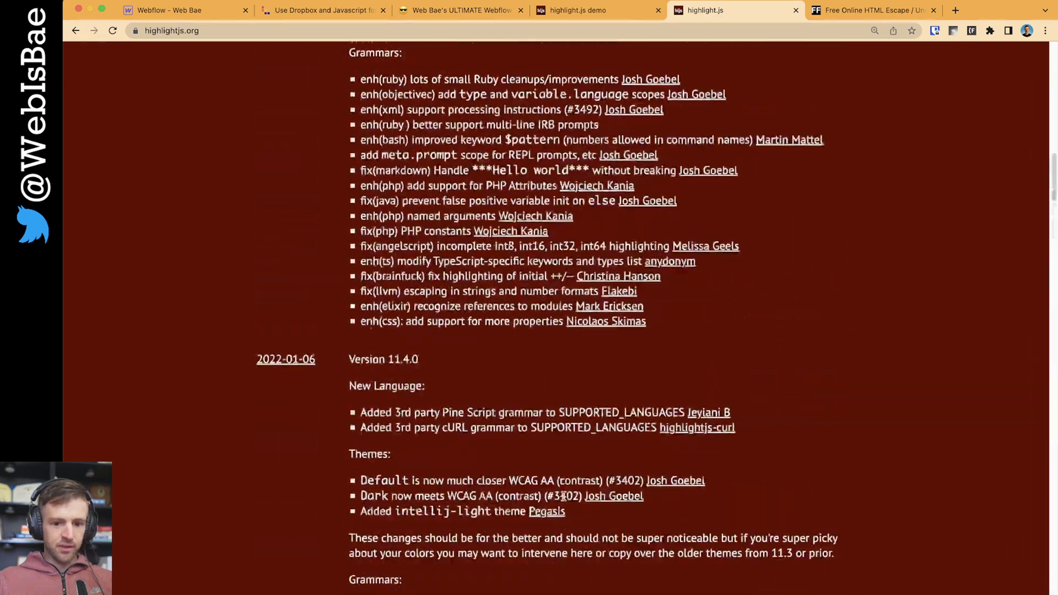
pyautogui.scroll(3)
pyautogui.write('githut')
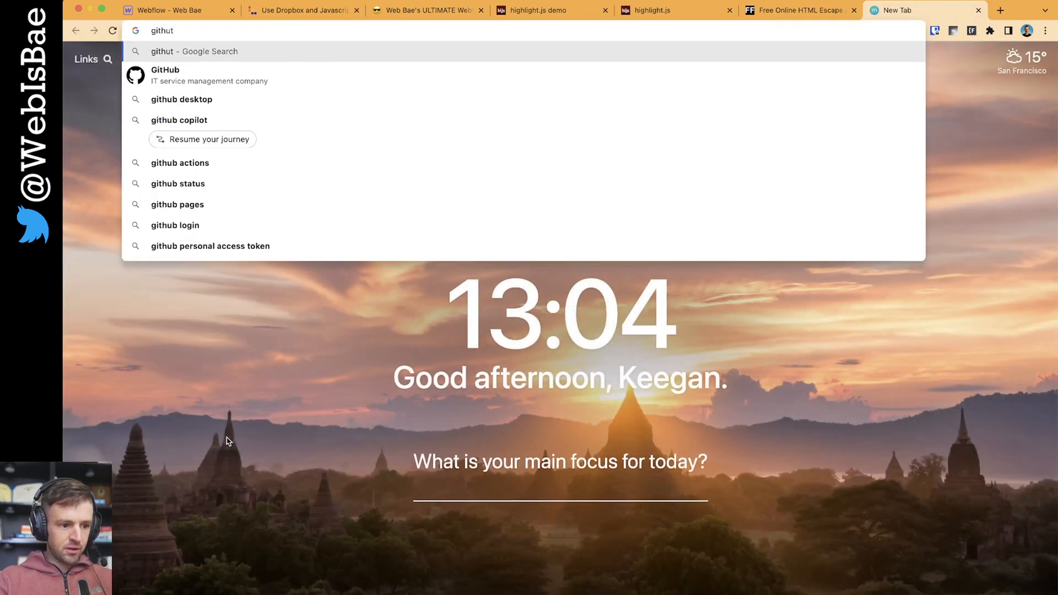
# - Search 'github highlight multiple lines', enter the highlightjs/highlight.js repo and its src/styles folder
pyautogui.write('github highlight multiple lines')
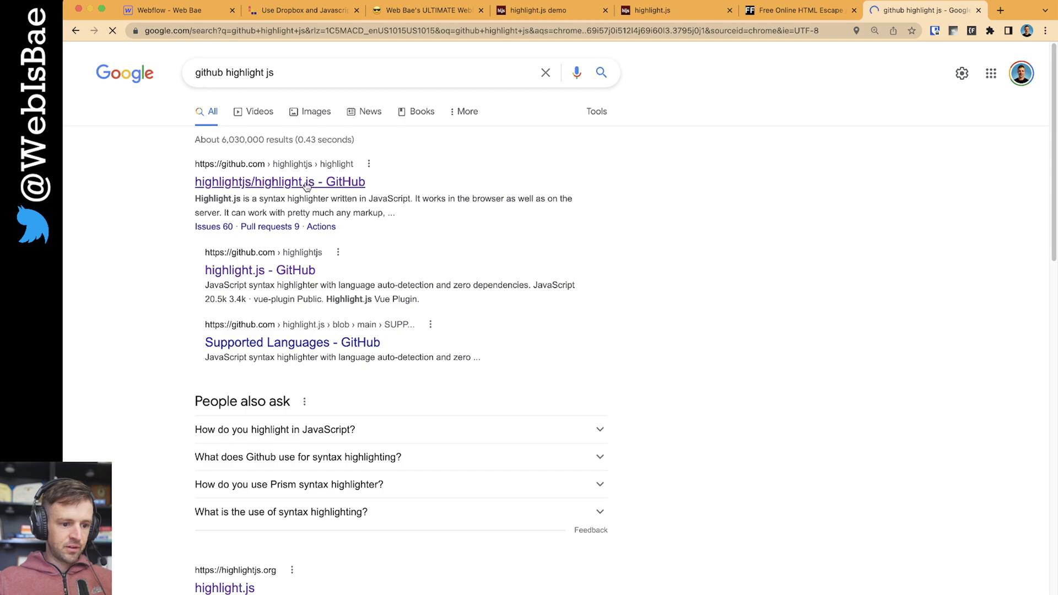
pyautogui.click(280, 181)
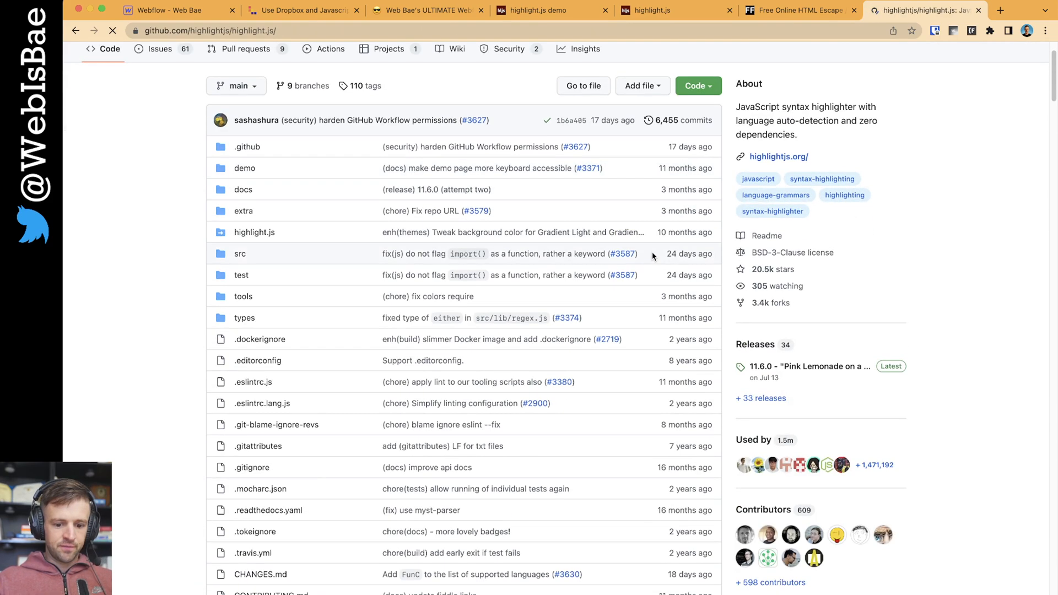
pyautogui.scroll(-3)
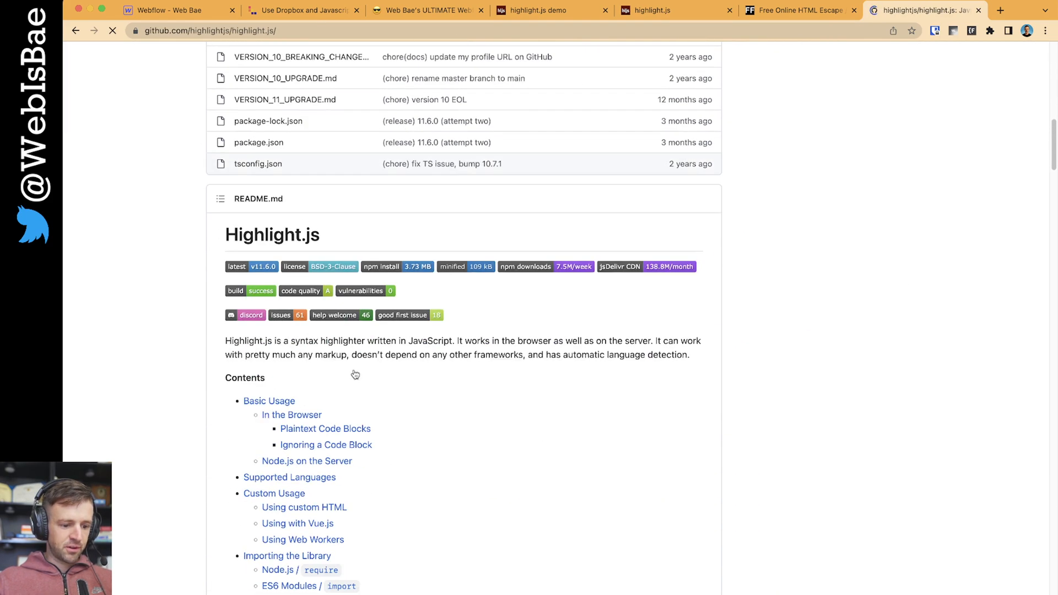
pyautogui.scroll(3)
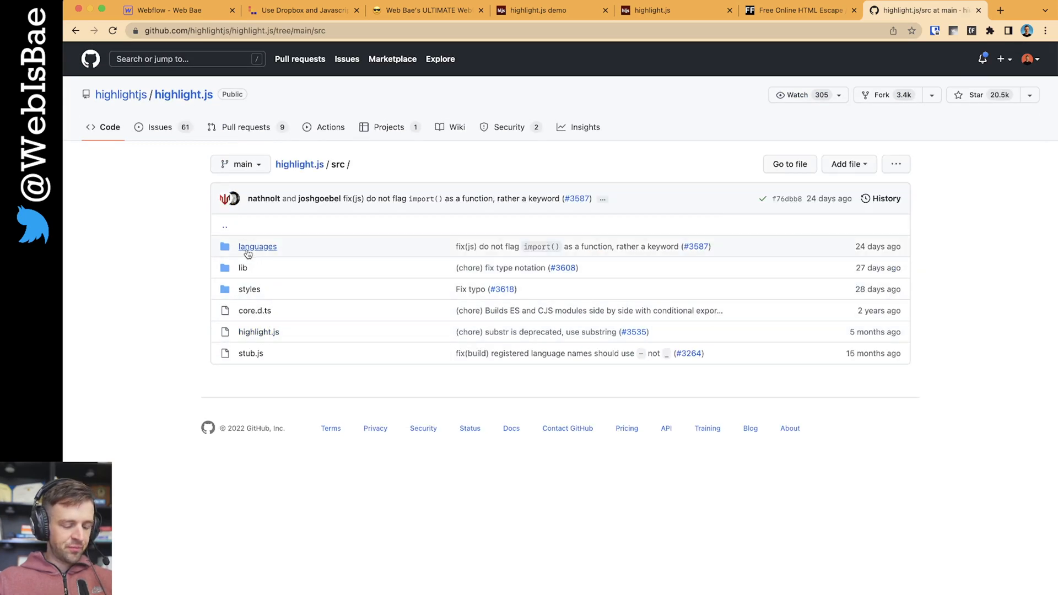
pyautogui.click(250, 289)
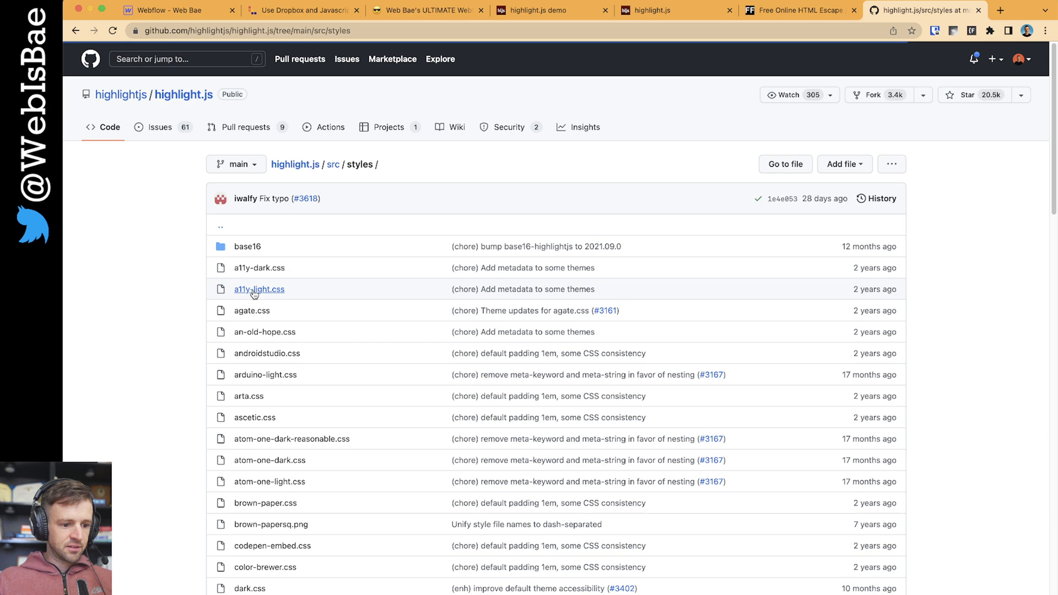
pyautogui.scroll(-3)
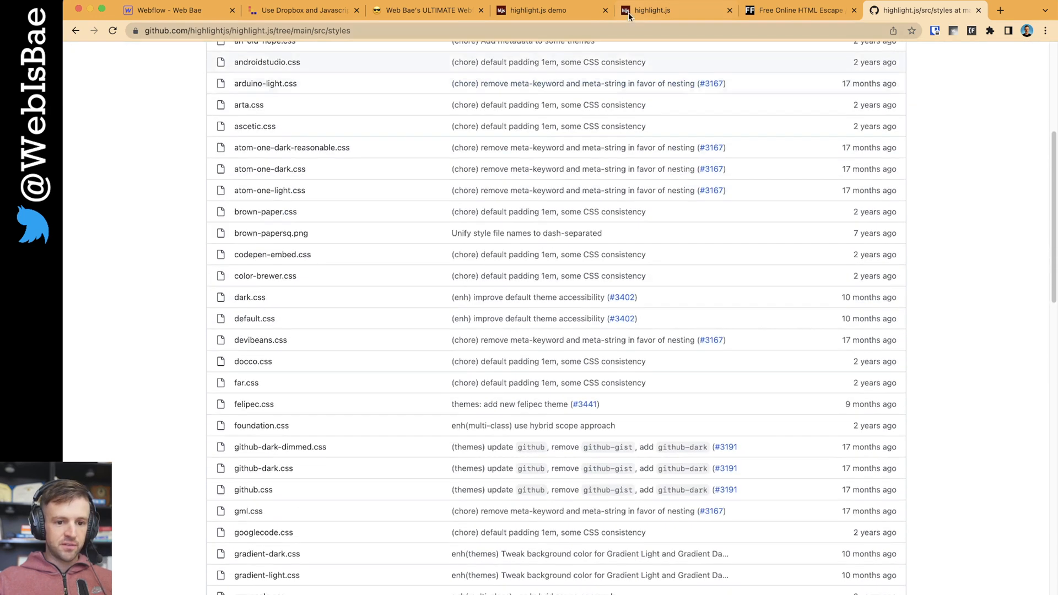
# - Preview themes on the highlight.js demo page, then return to the styles repository
pyautogui.click(533, 9)
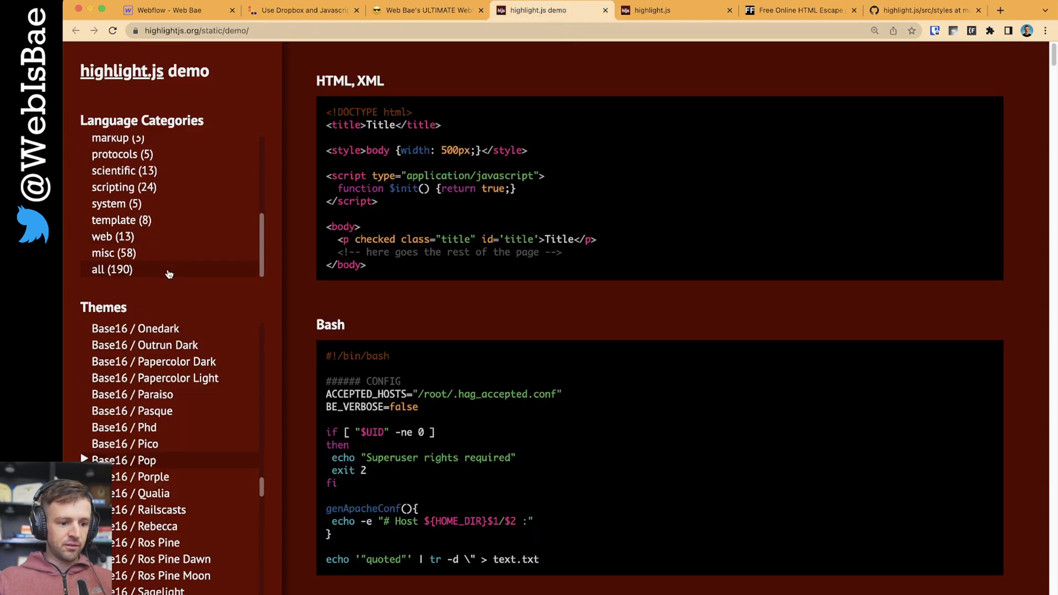
pyautogui.scroll(-3)
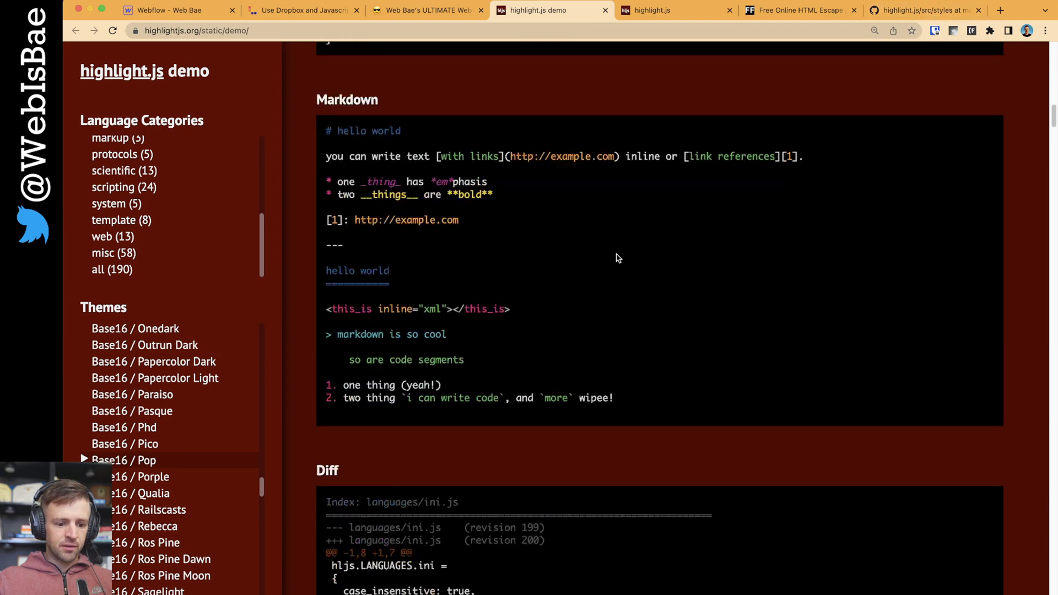
pyautogui.scroll(-3)
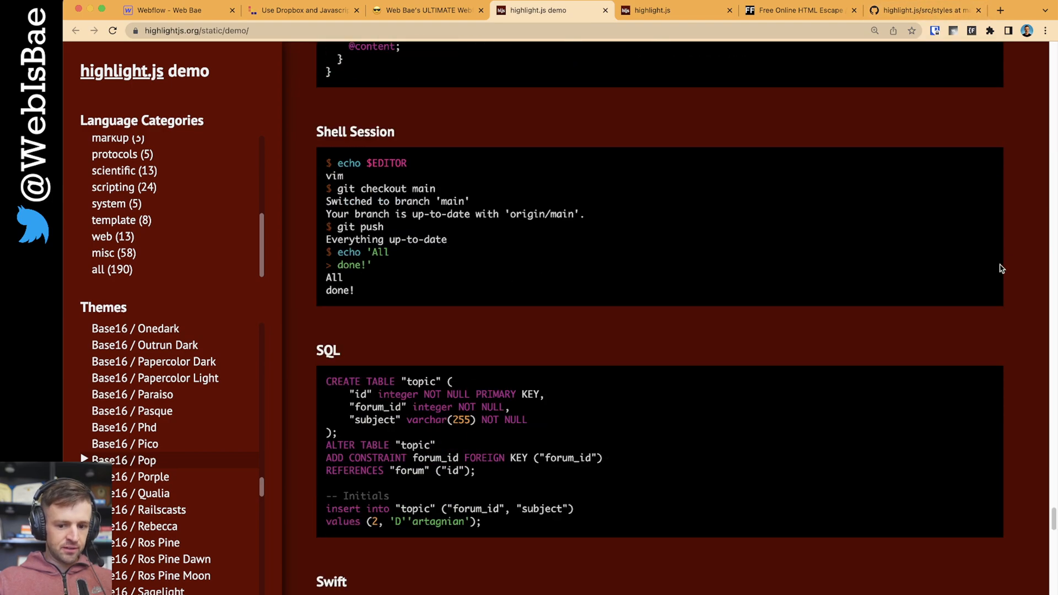
pyautogui.scroll(-3)
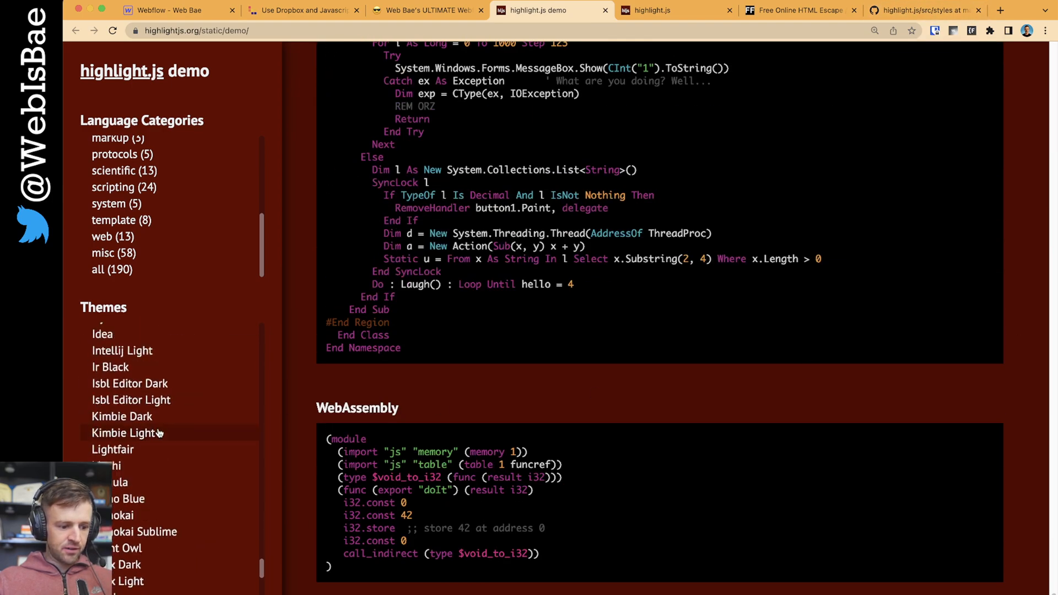
pyautogui.click(929, 10)
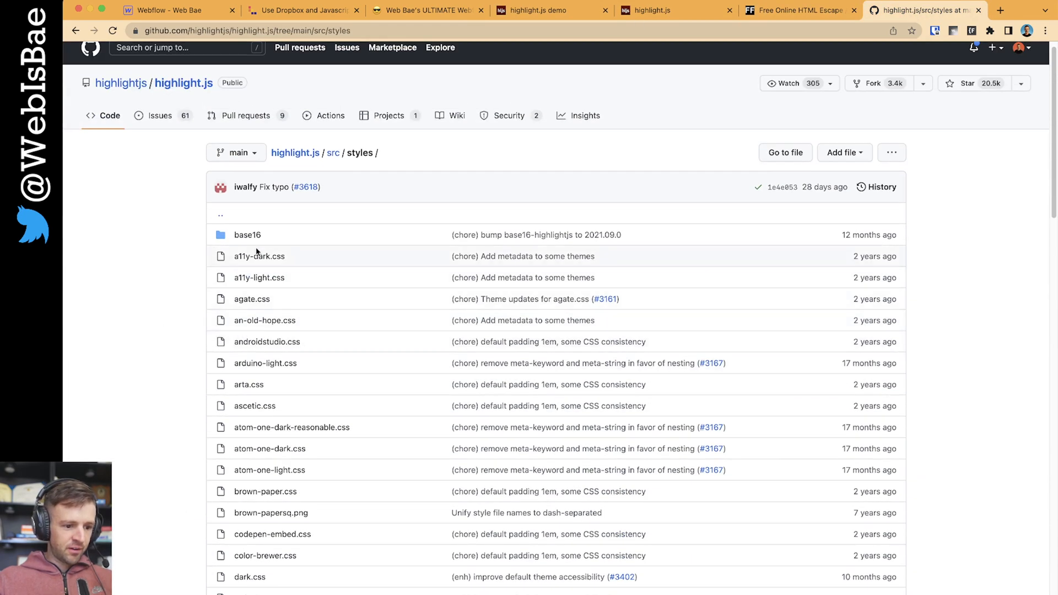
# - In the base16 folder, view the pop.css theme file, then return to the Notion notes
pyautogui.click(246, 235)
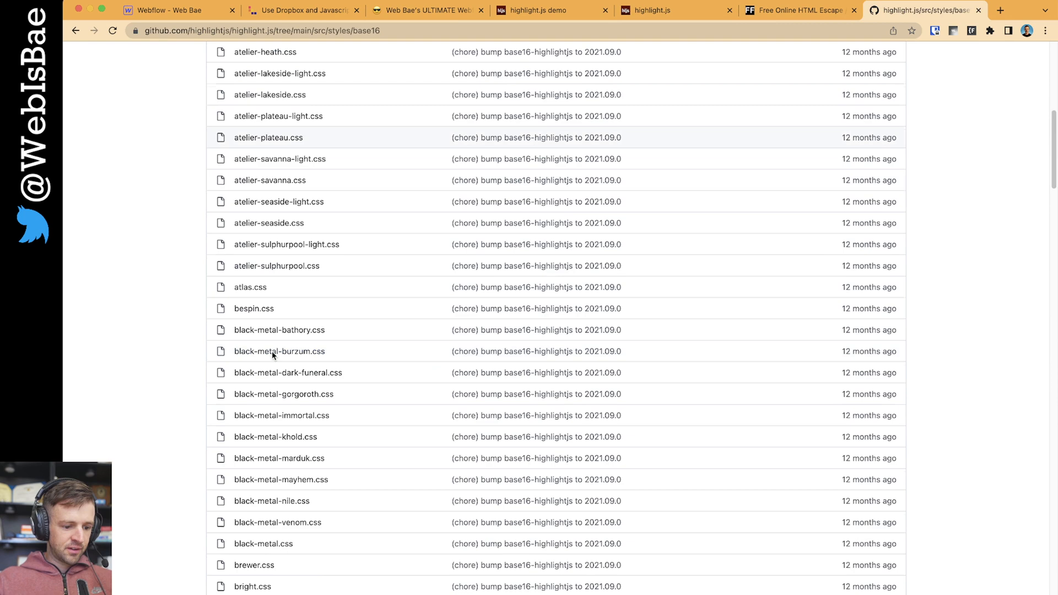
pyautogui.scroll(-3)
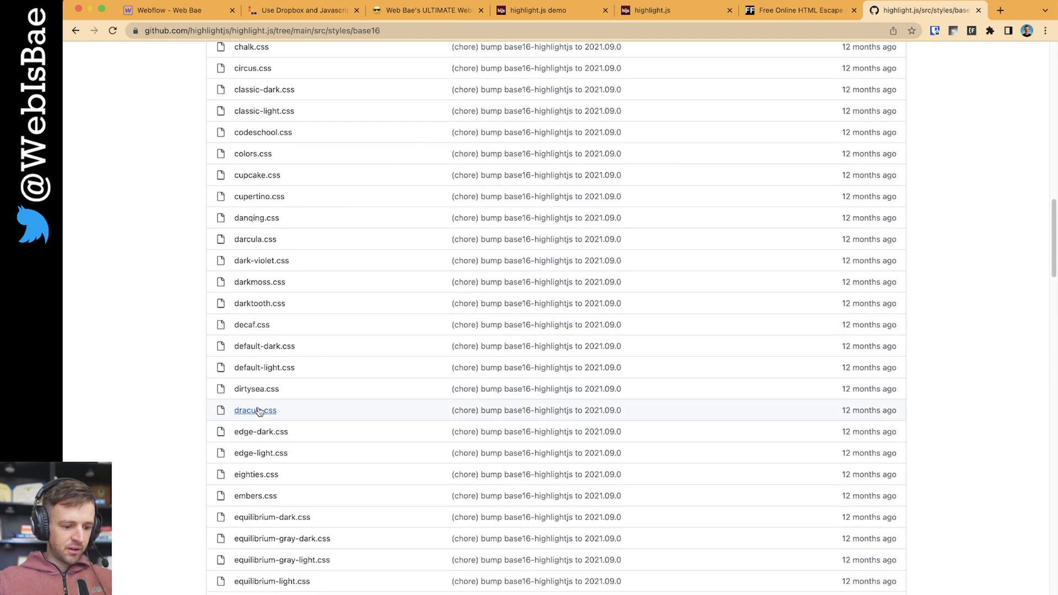
pyautogui.scroll(-3)
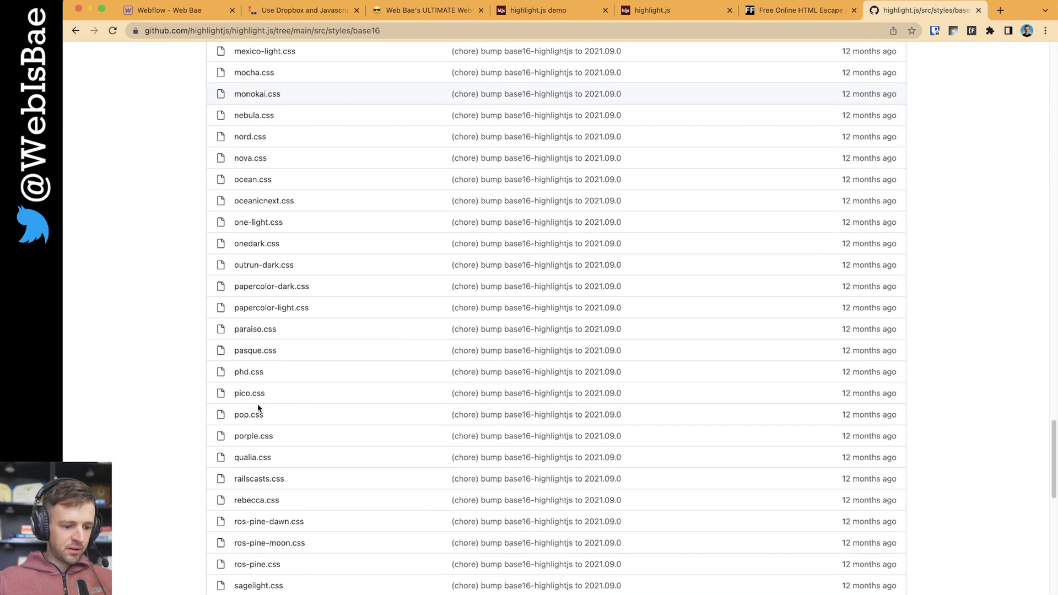
pyautogui.click(248, 414)
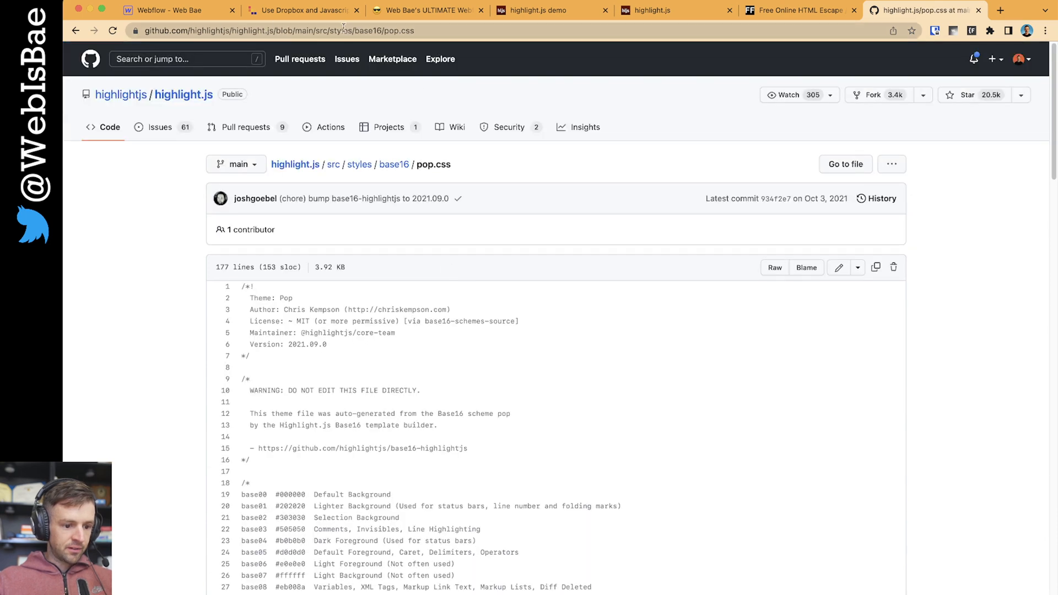
pyautogui.moveTo(394, 164)
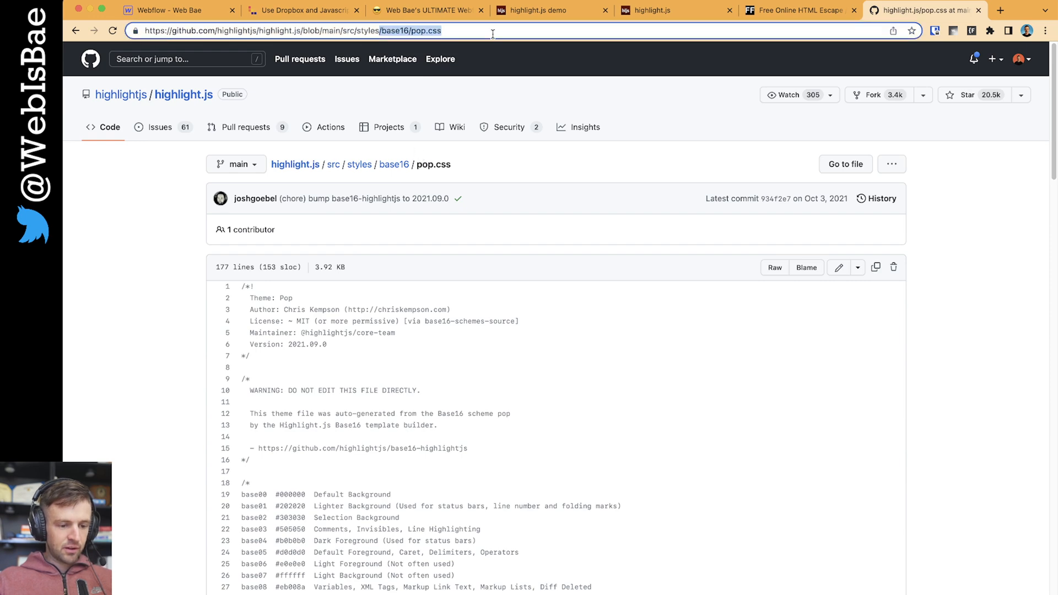
pyautogui.click(428, 10)
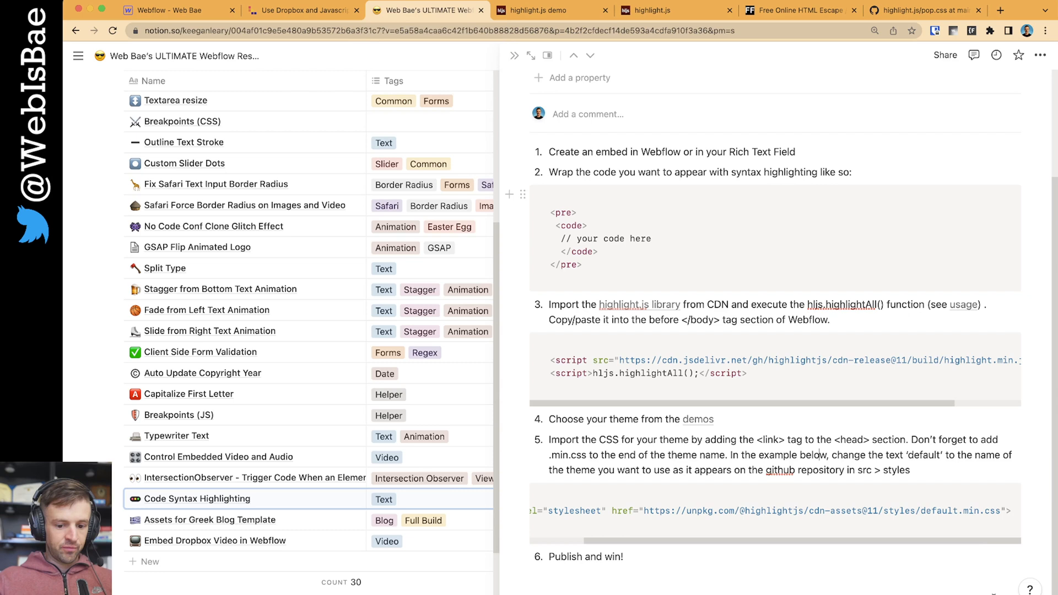
# - Replace 'default' in the stylesheet link with 'base16/pop' and select the edited link to copy it
pyautogui.doubleClick(944, 511)
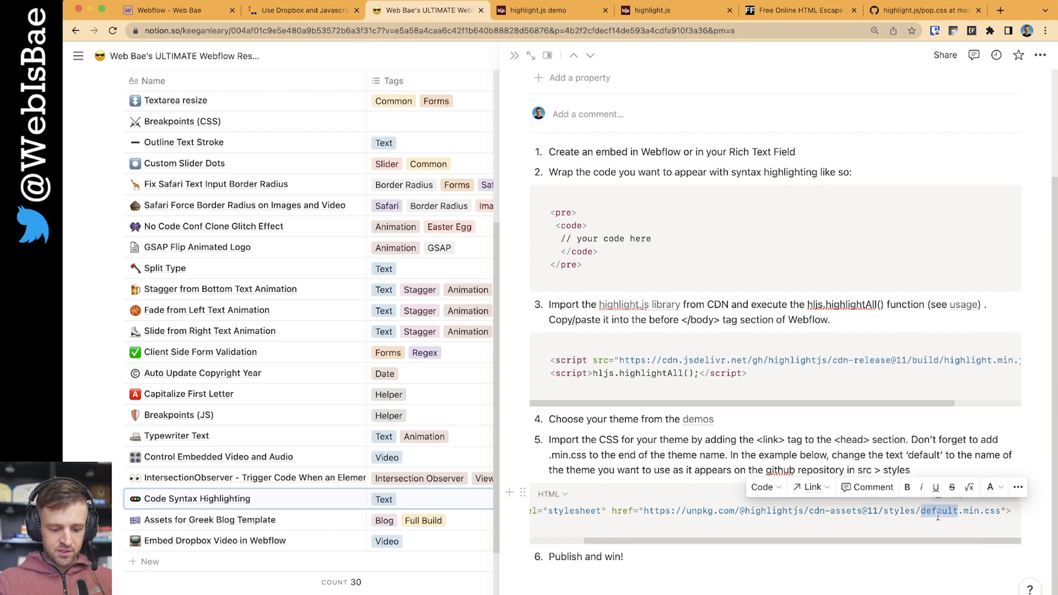
pyautogui.write('base16/pop')
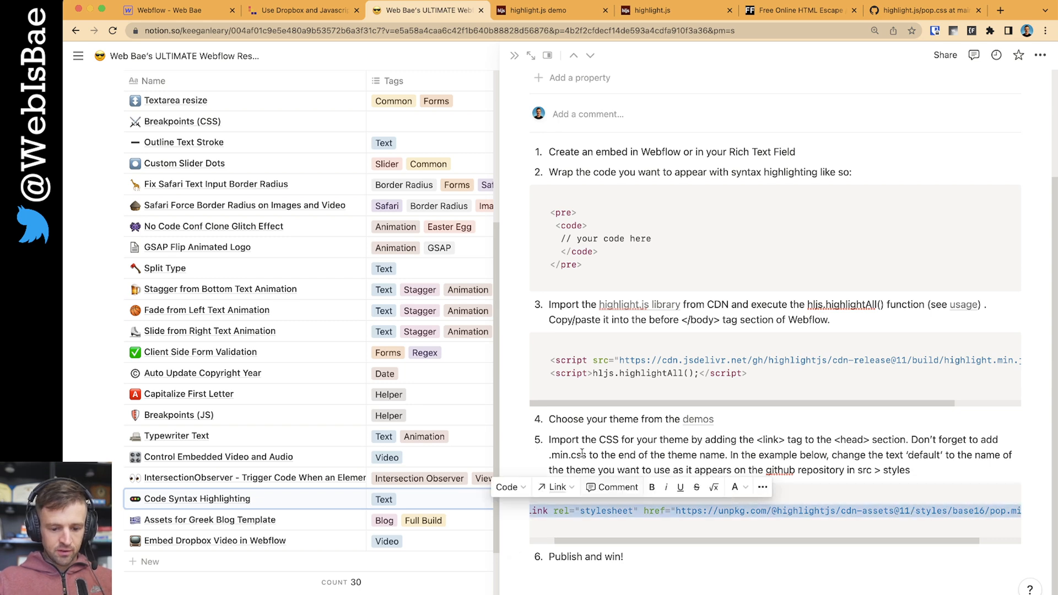
pyautogui.click(165, 10)
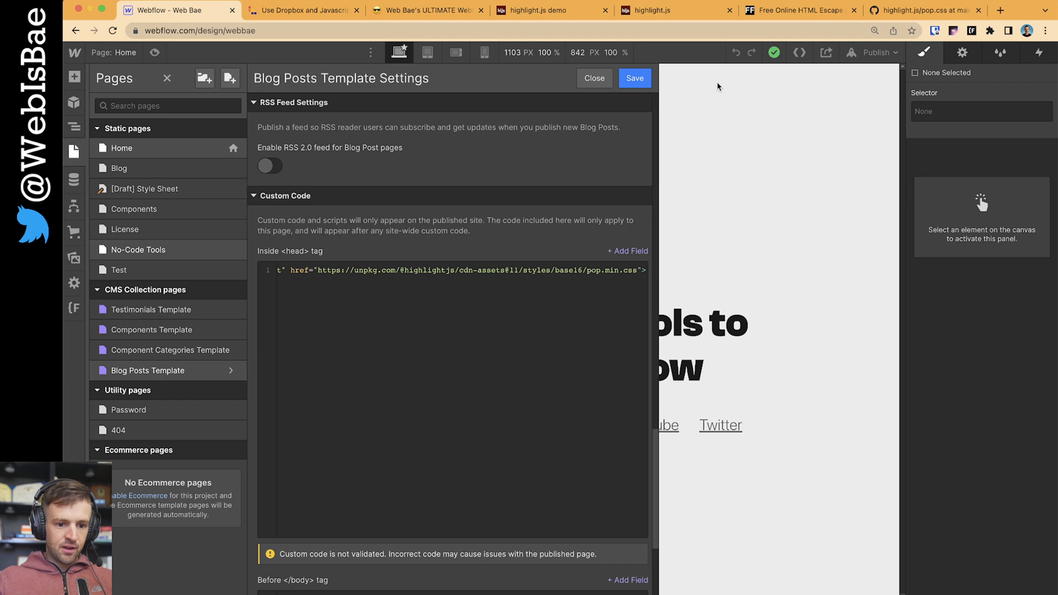
# - Publish the Webflow site to all selected domains and go to the live blog post
pyautogui.click(876, 52)
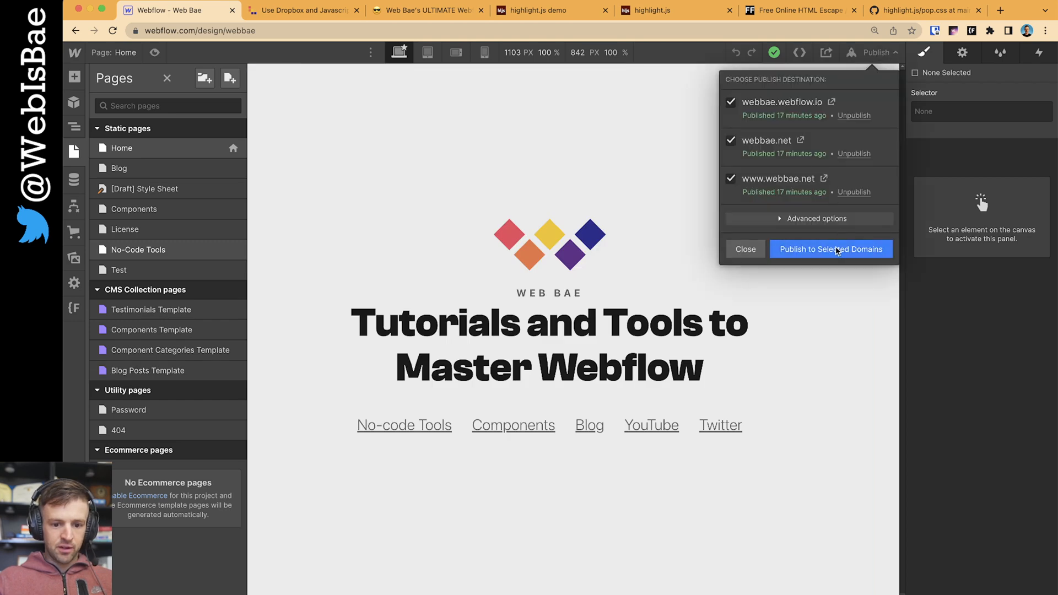
pyautogui.click(831, 249)
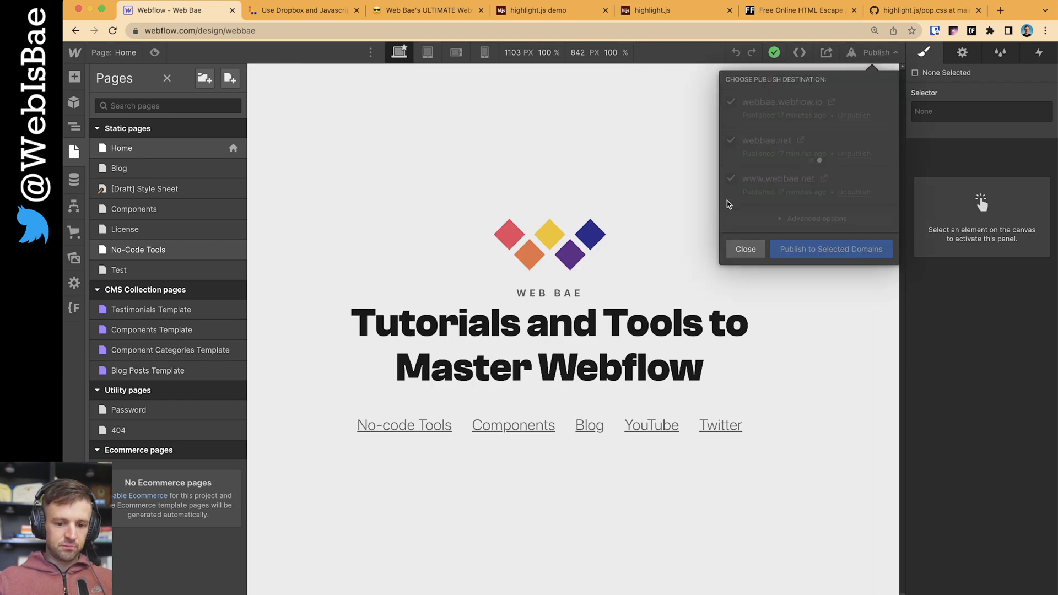
pyautogui.click(306, 9)
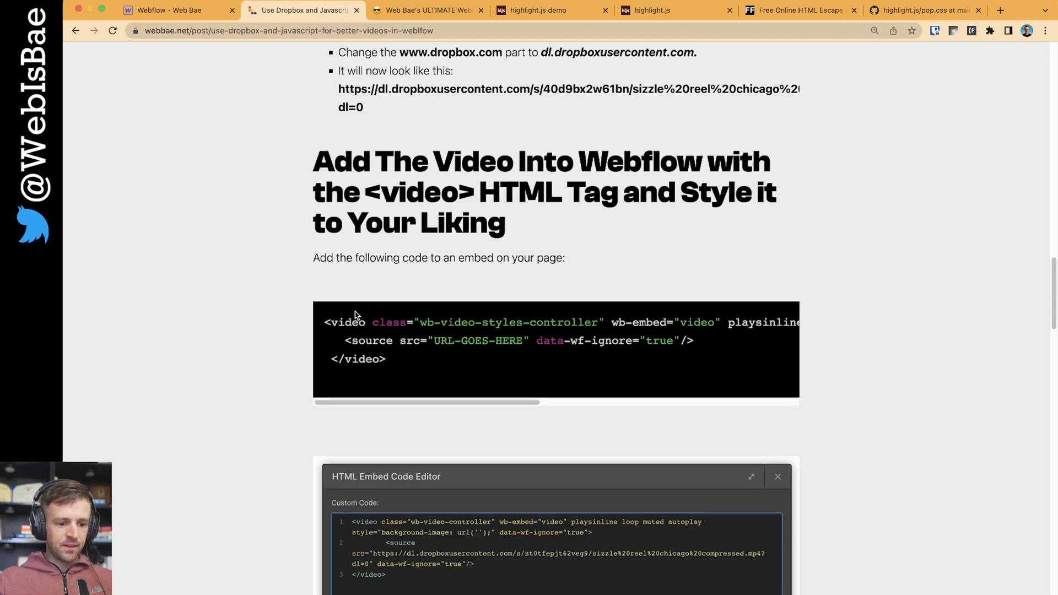
# - Scroll the live Dropbox video post to check its highlighted CSS and JavaScript snippets
pyautogui.scroll(-3)
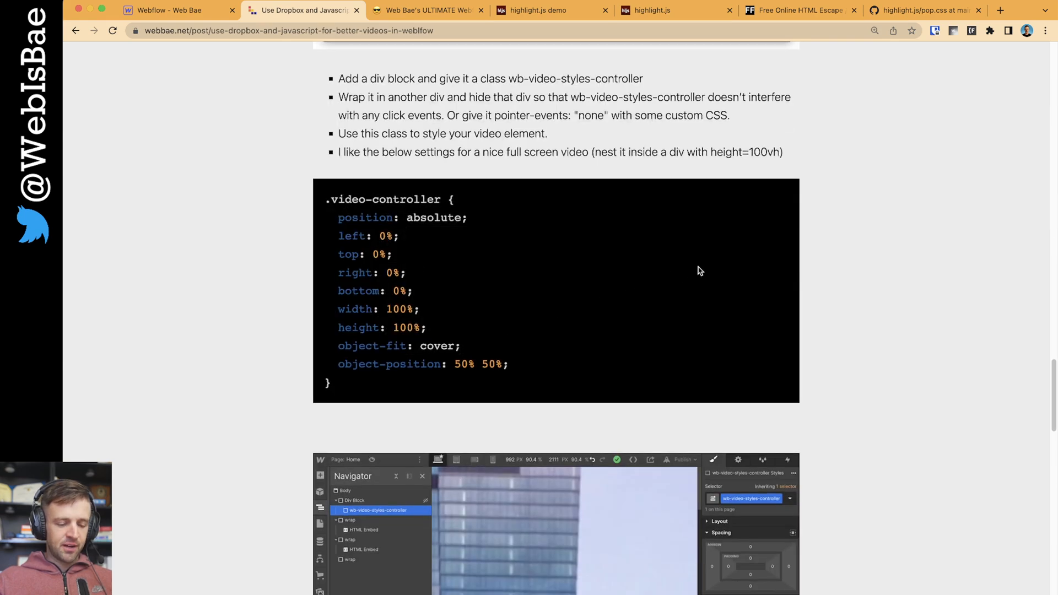
pyautogui.scroll(-3)
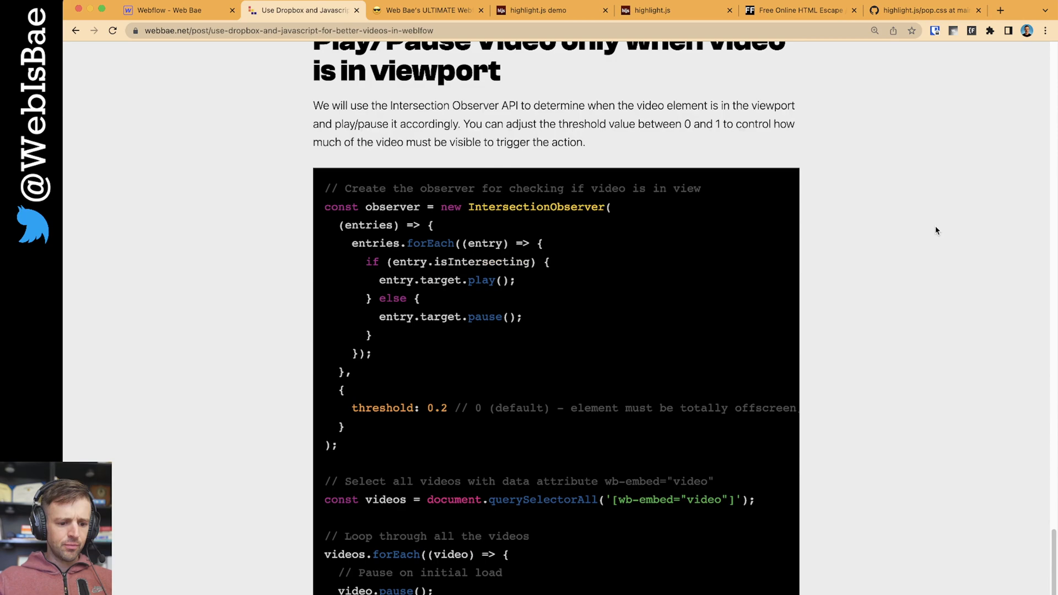
pyautogui.scroll(-3)
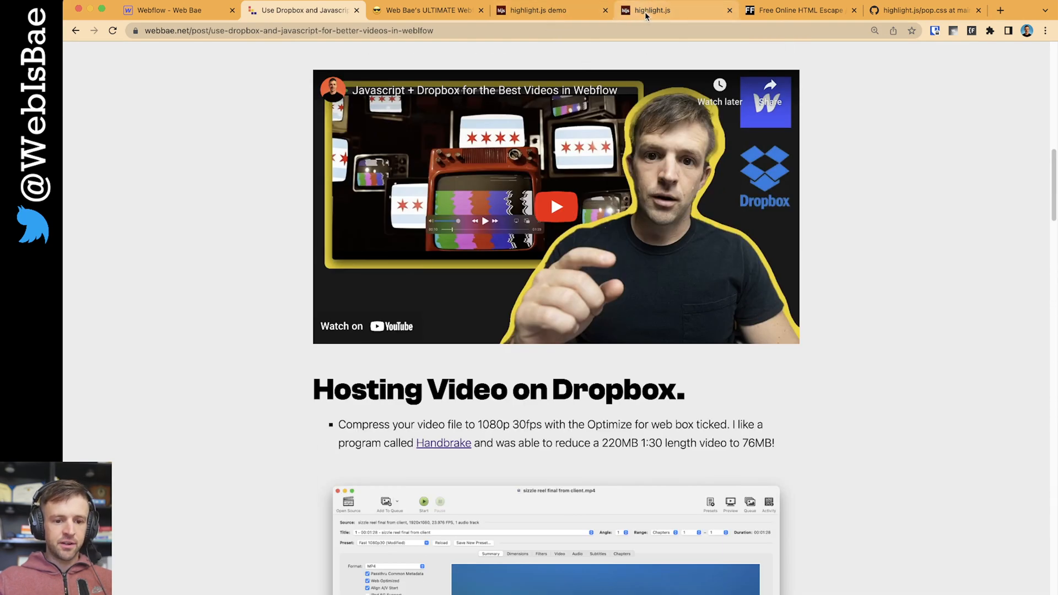
pyautogui.click(668, 10)
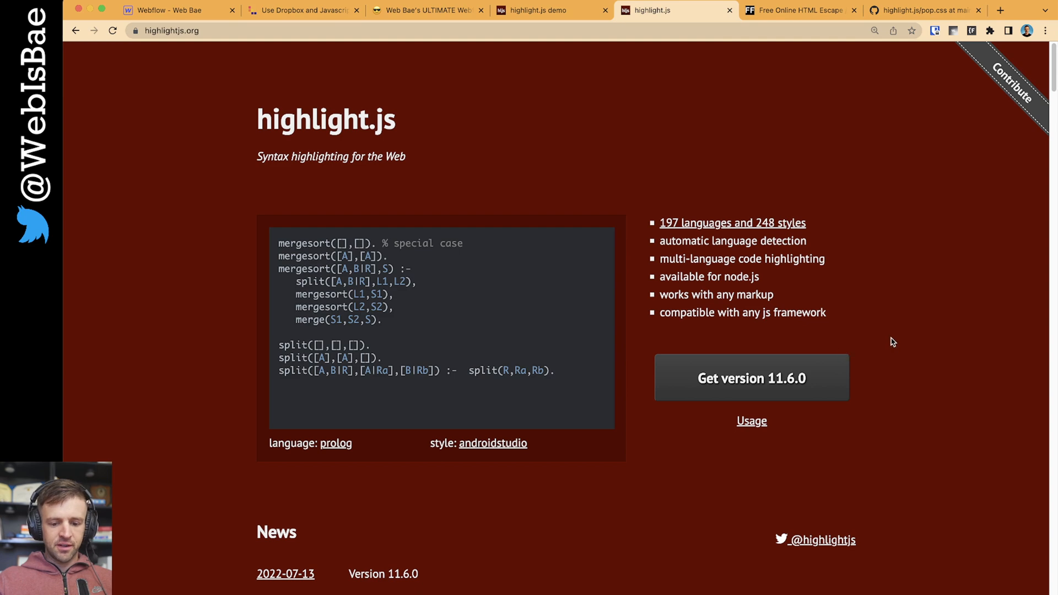
pyautogui.moveTo(773, 355)
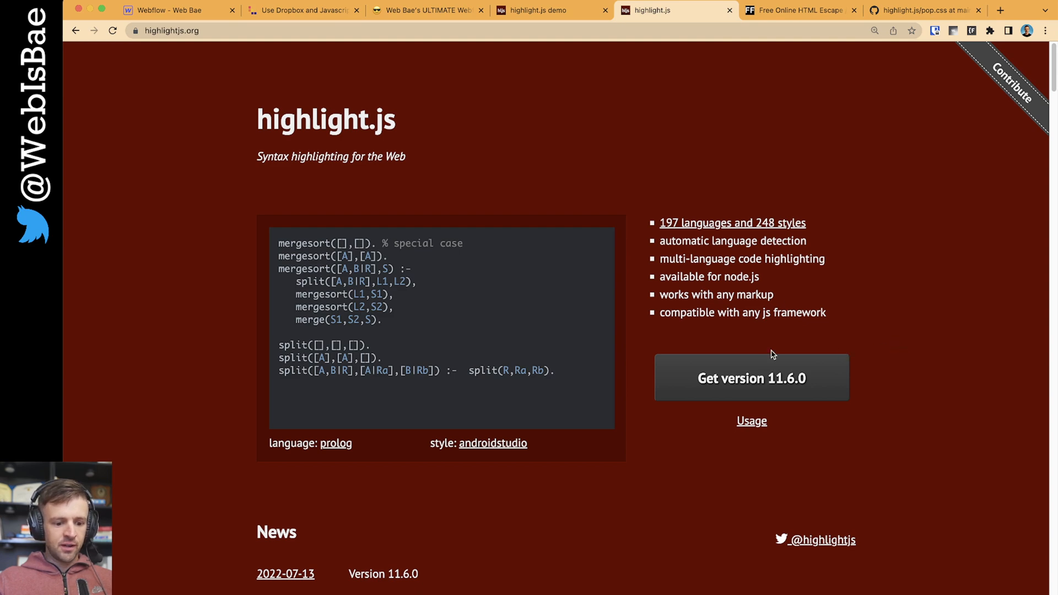
# - View the 'Get version 11.6.0' download page, scrolling its CDN links and custom package language list
pyautogui.click(752, 377)
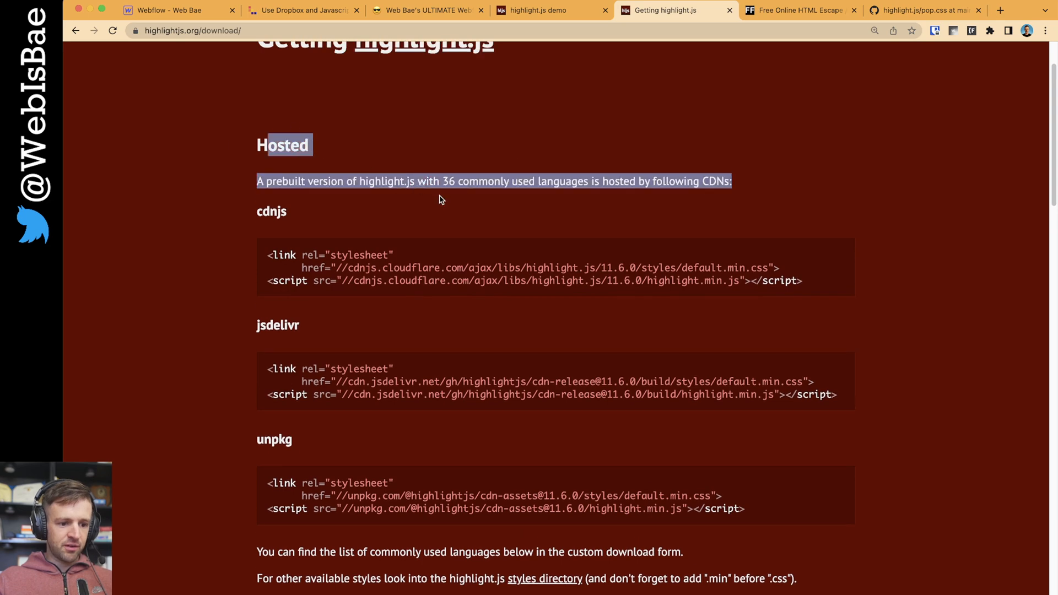
pyautogui.scroll(-3)
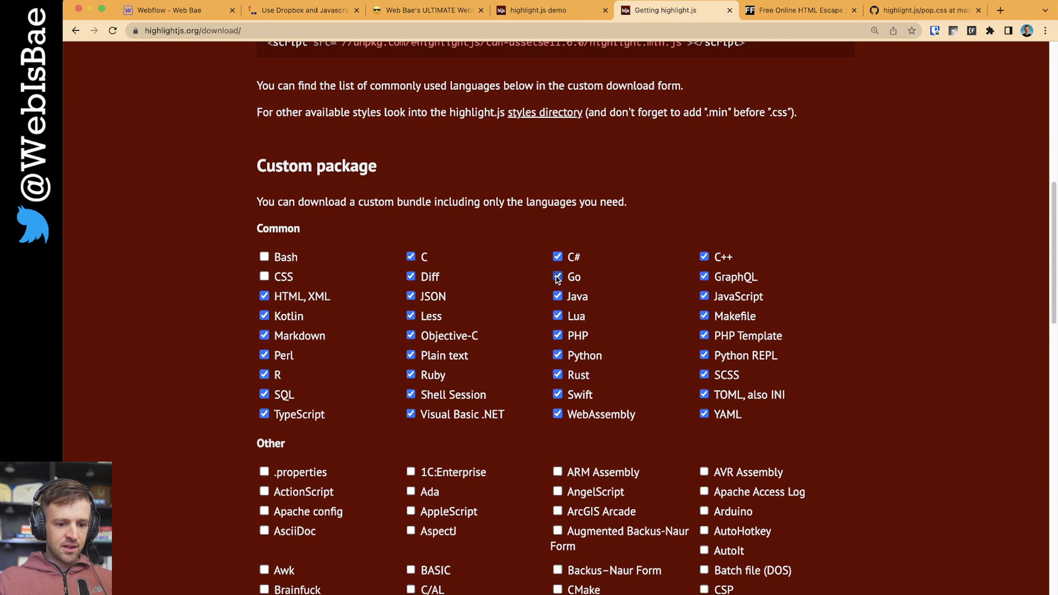
pyautogui.click(556, 278)
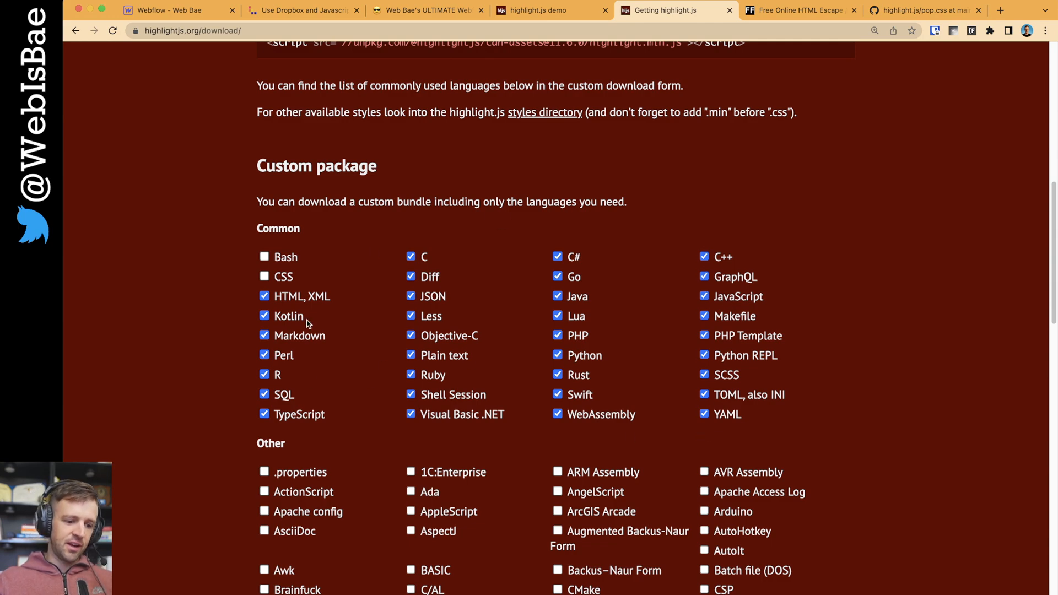
pyautogui.scroll(-3)
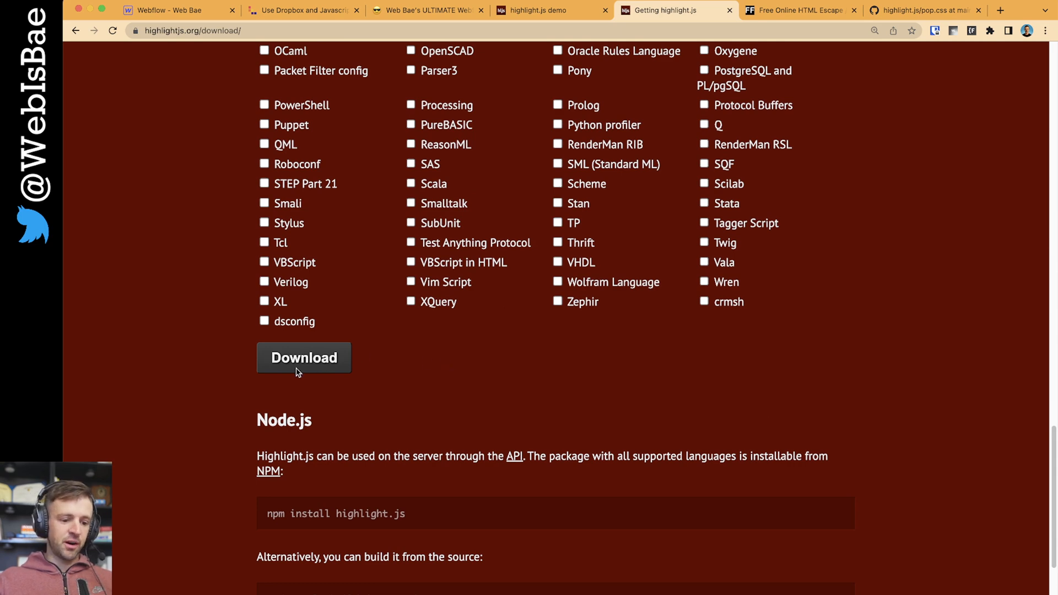
pyautogui.scroll(3)
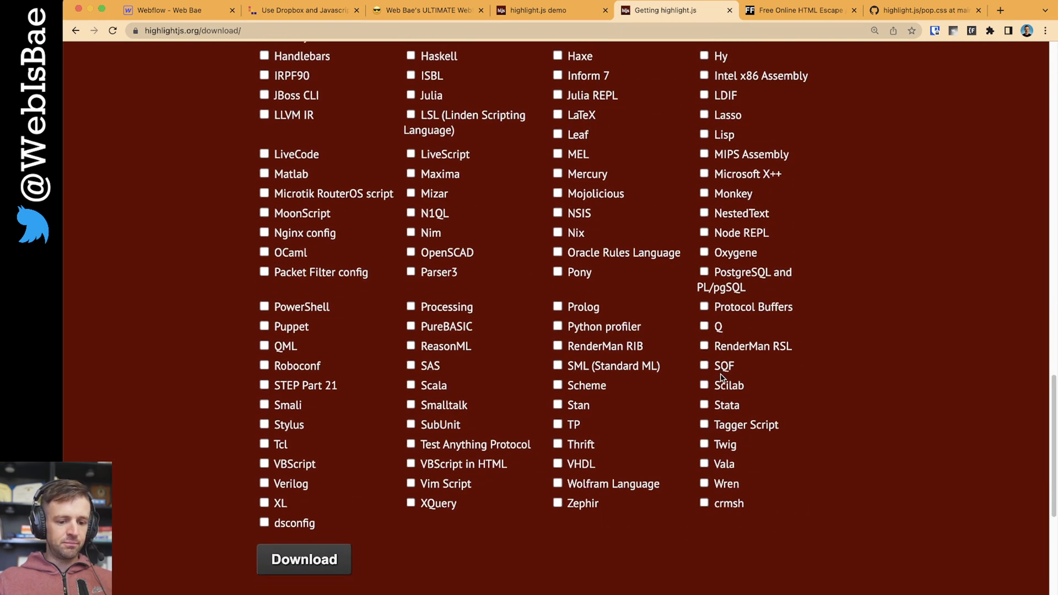
pyautogui.scroll(-3)
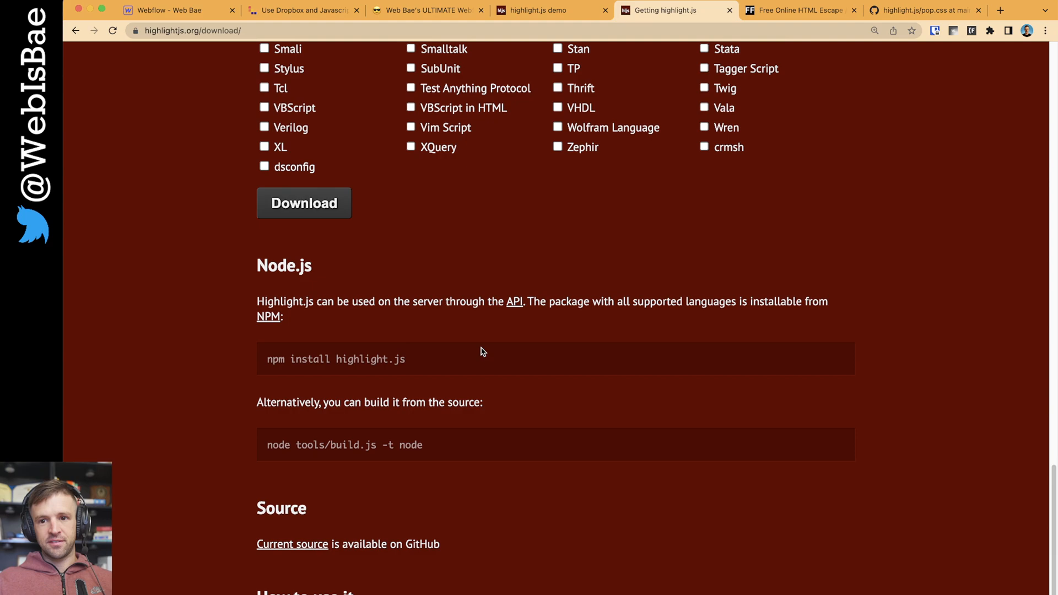
pyautogui.scroll(3)
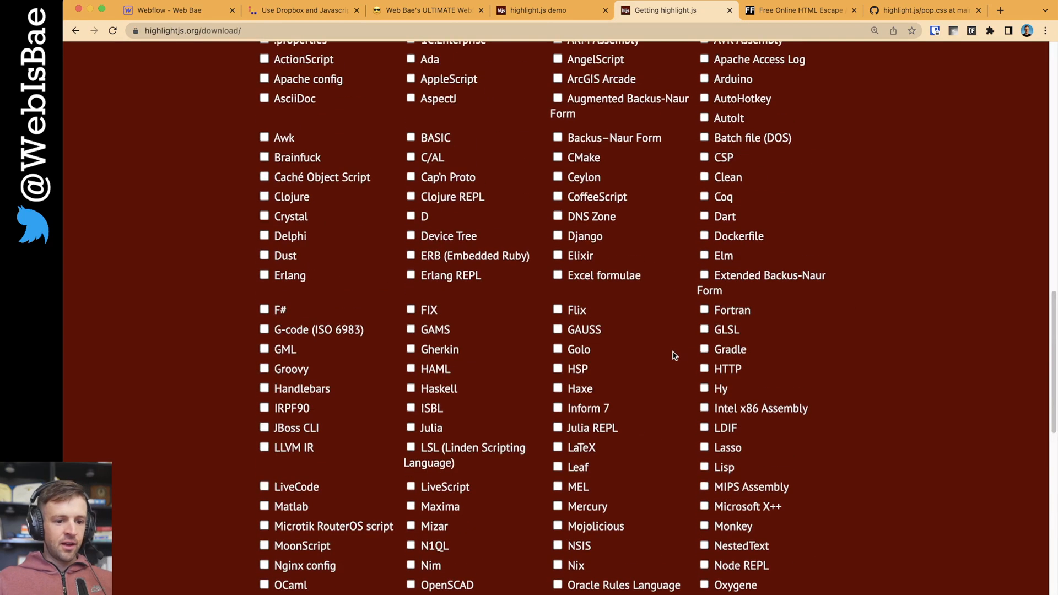